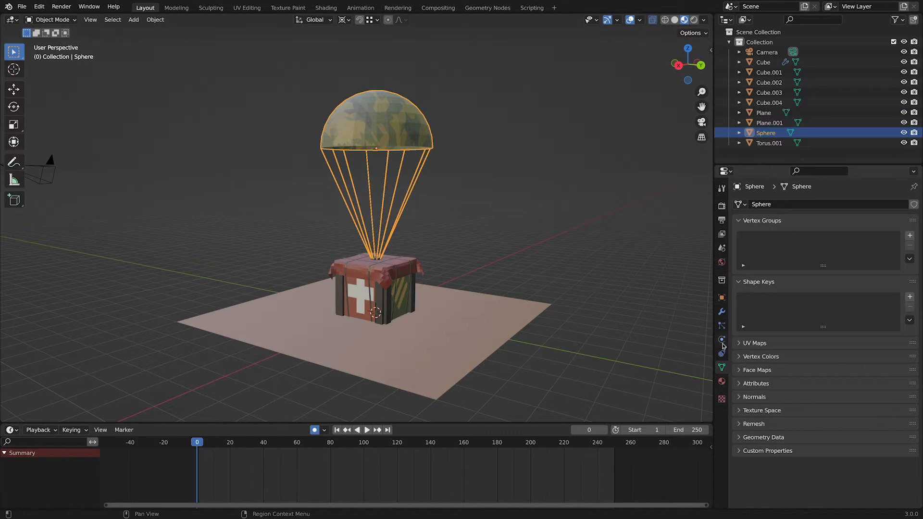
- Add a Cloth simulation to the Sphere canopy in Physics properties and play it back
click(721, 338)
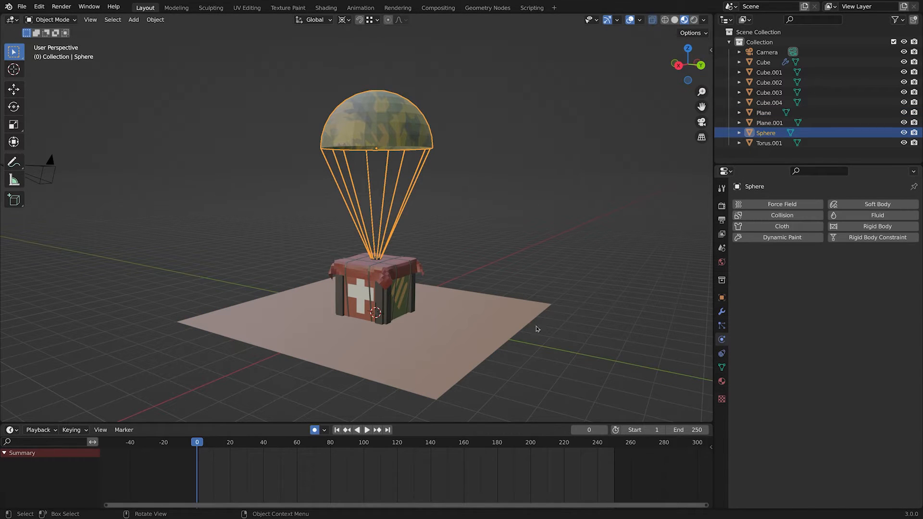
click(782, 226)
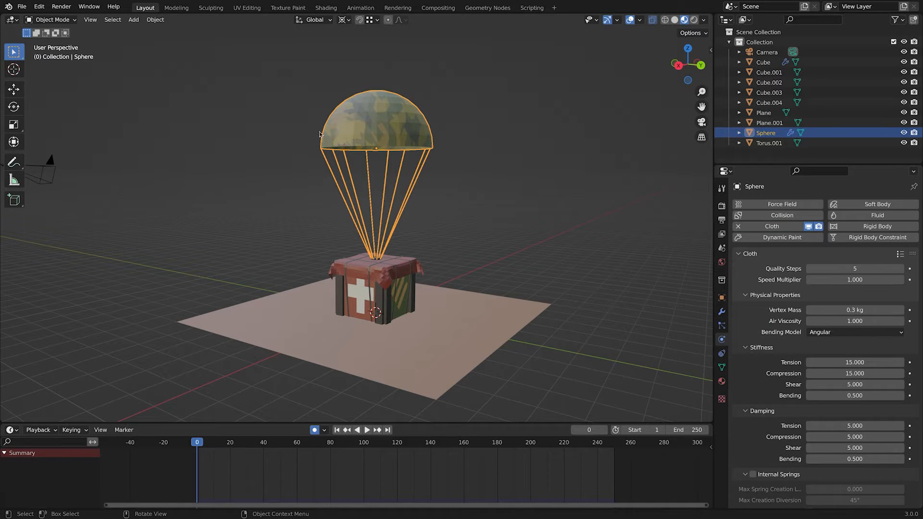
click(365, 430)
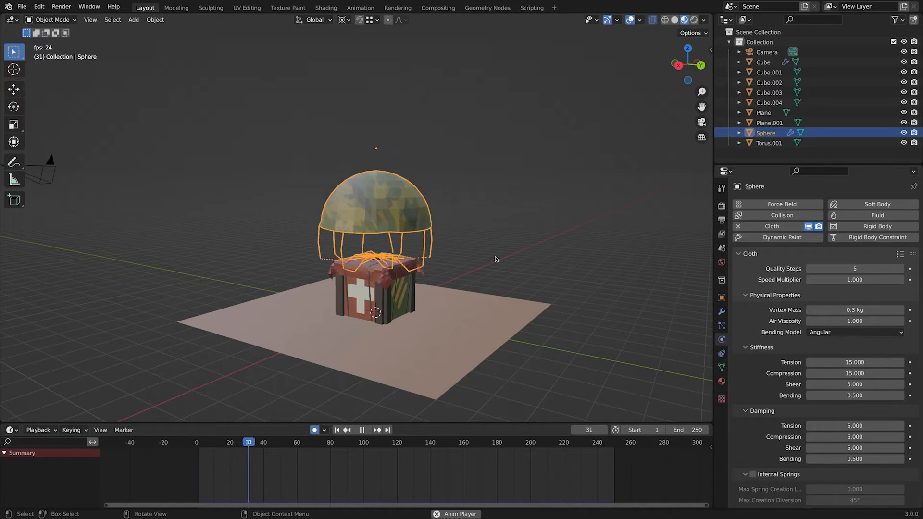
click(362, 430)
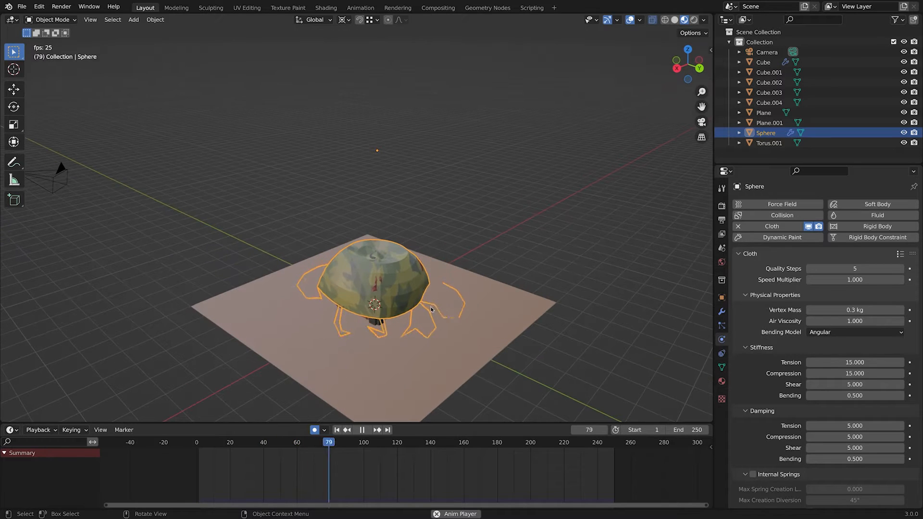
click(360, 430)
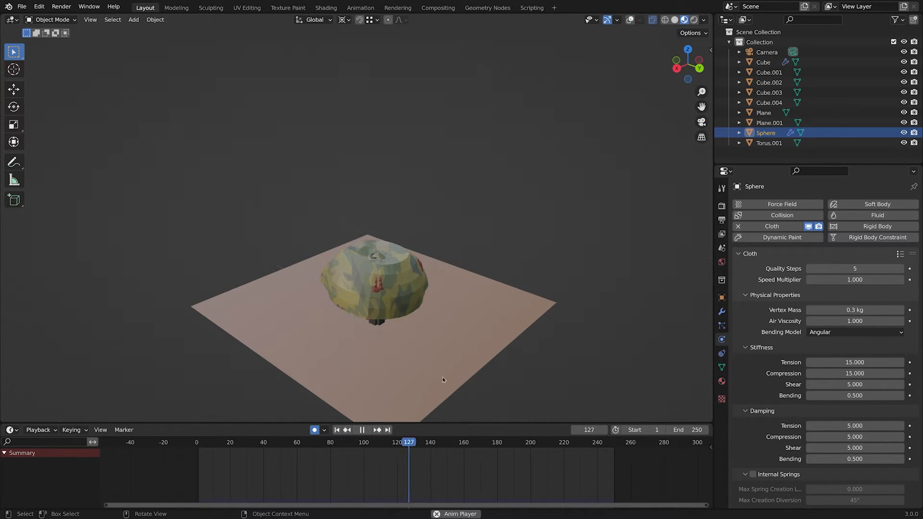
click(242, 443)
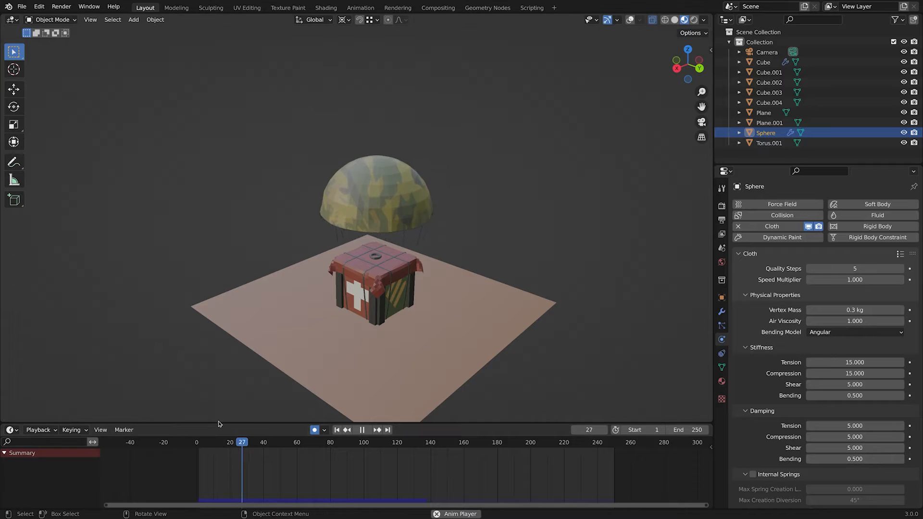
click(322, 442)
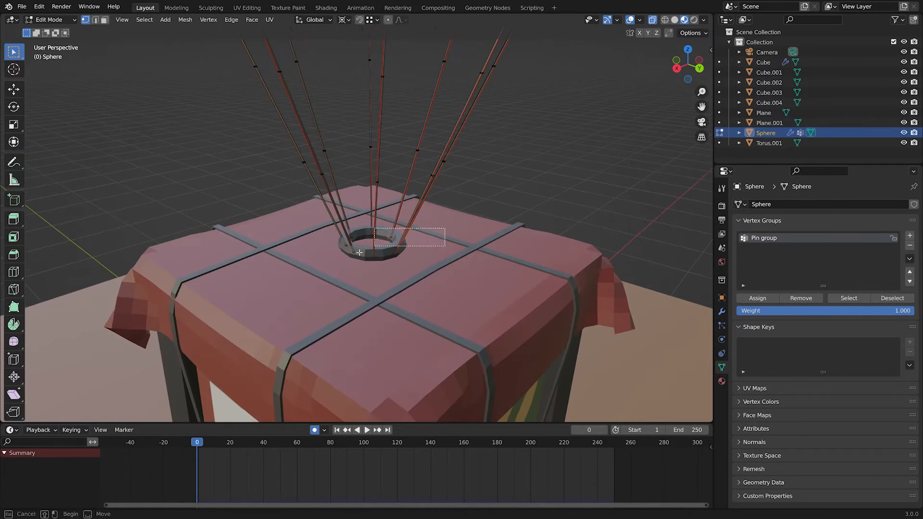
- Pin the cloth to the 'Pin group' vertex group in Cloth > Shape and replay to test
key(Tab)
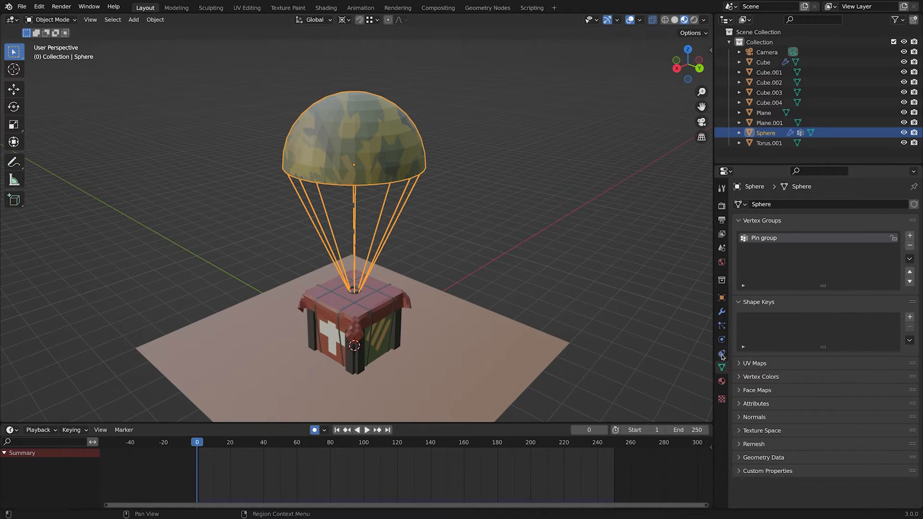
click(721, 340)
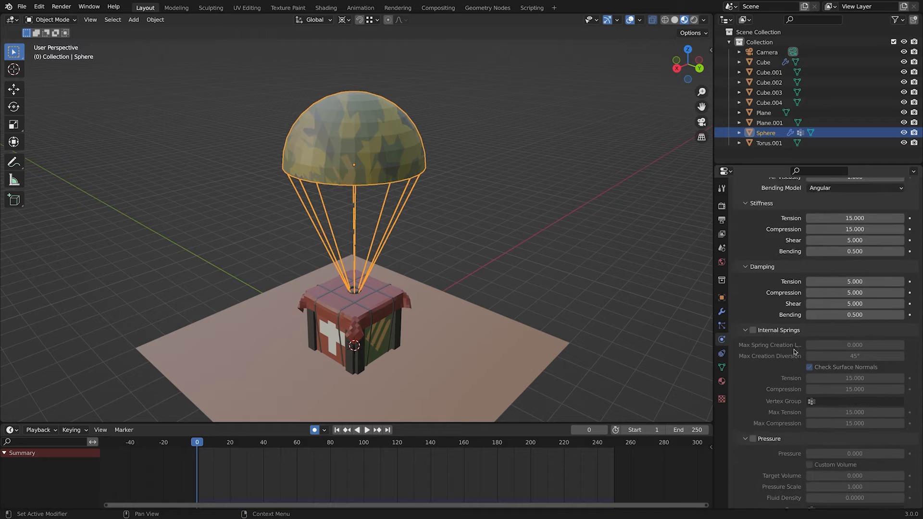
scroll(down, 3)
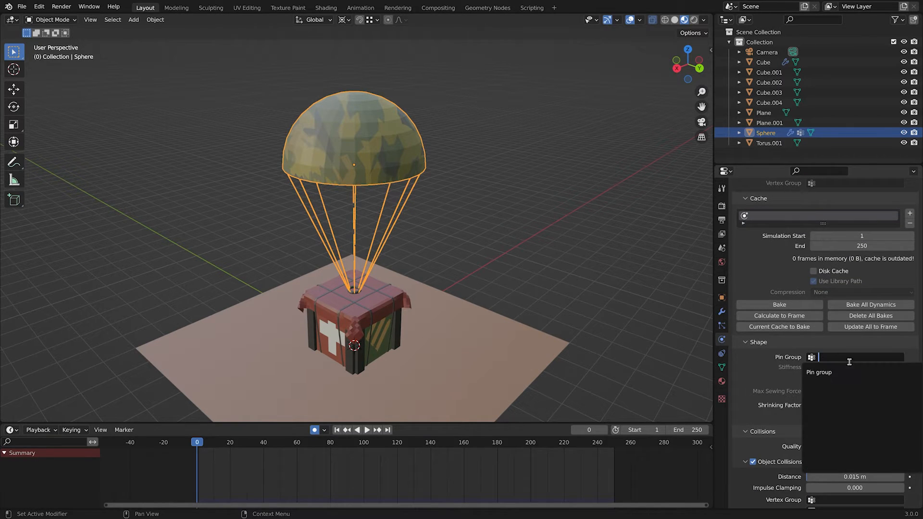
click(819, 373)
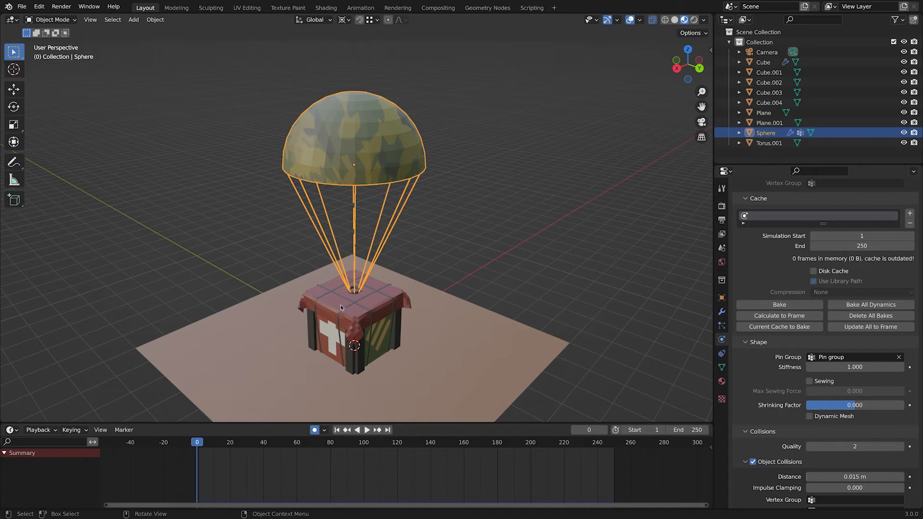
click(366, 429)
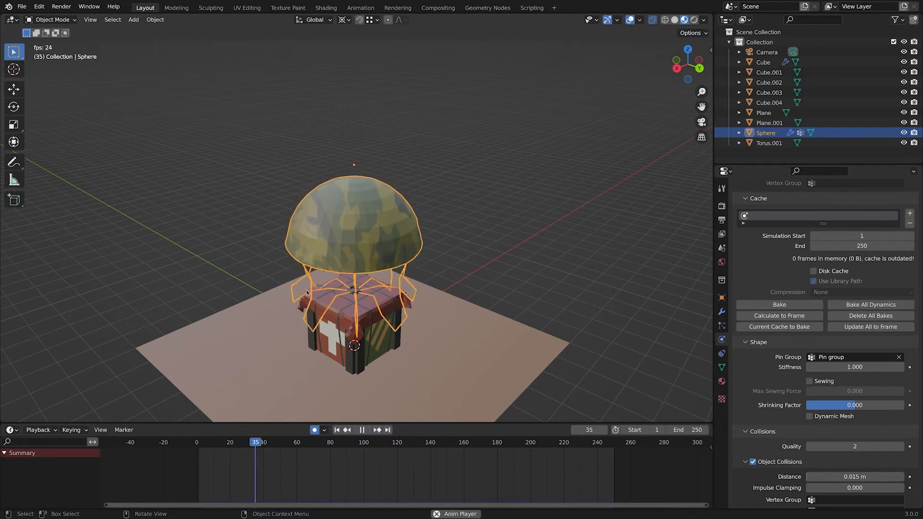
click(360, 430)
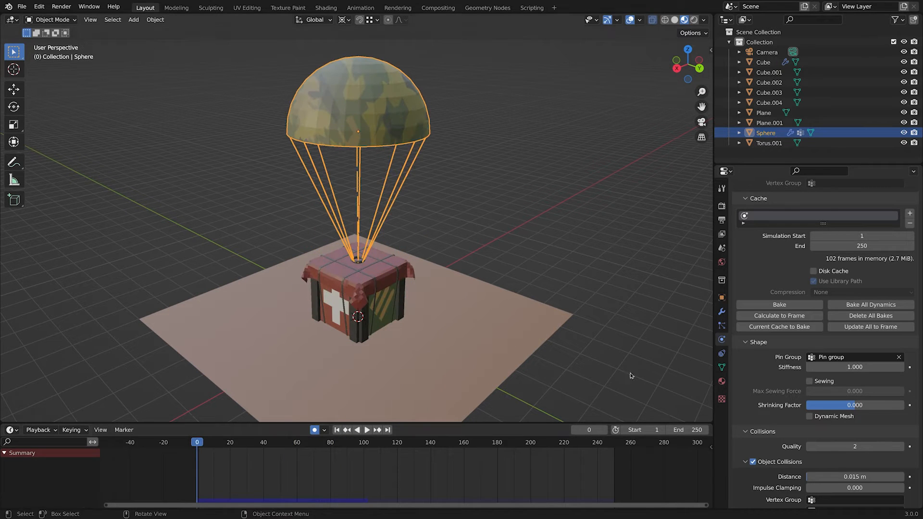
- Enable Sewing on the cloth so the canopy hangs from stretched cords
click(366, 430)
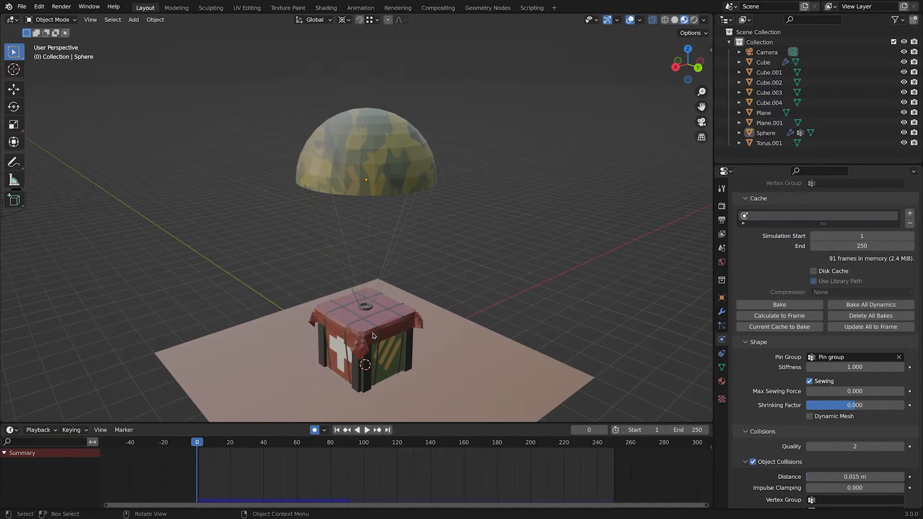
scroll(down, 3)
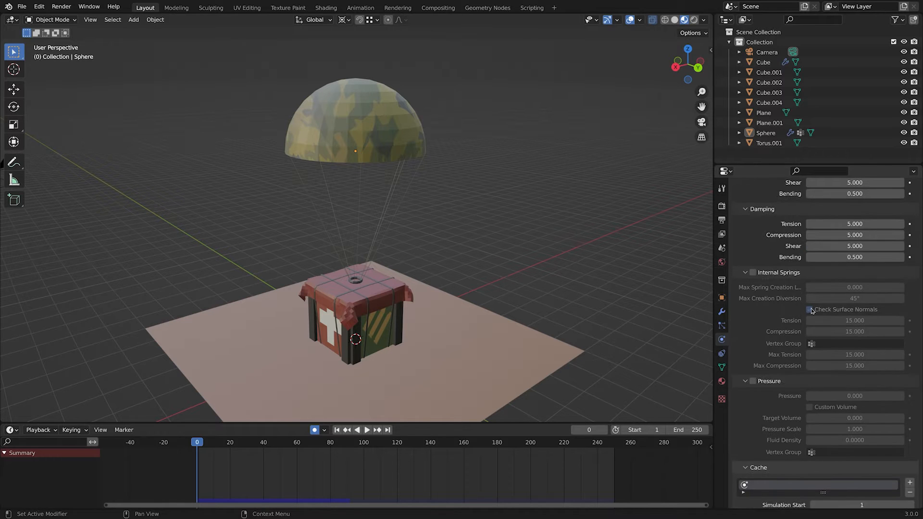
- Replay the drop with cloth Quality Steps 8 and Speed Multiplier 0.400
scroll(up, 3)
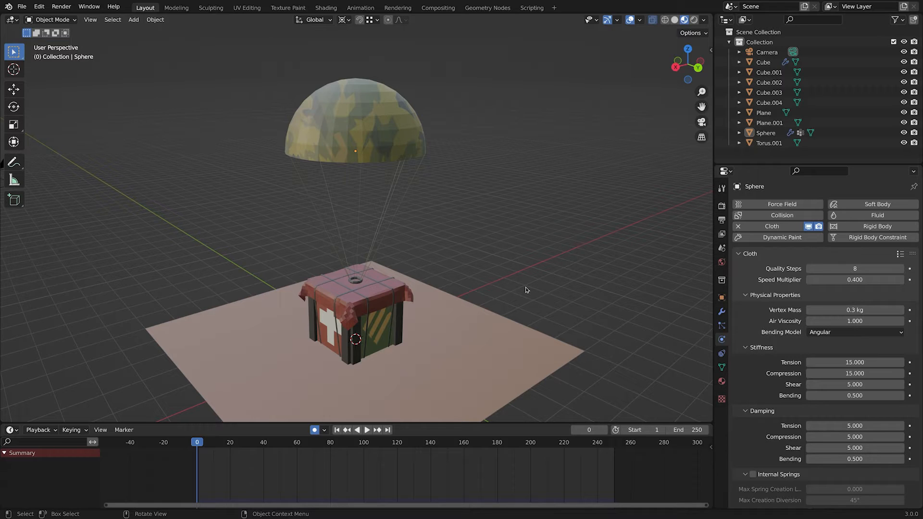
click(365, 429)
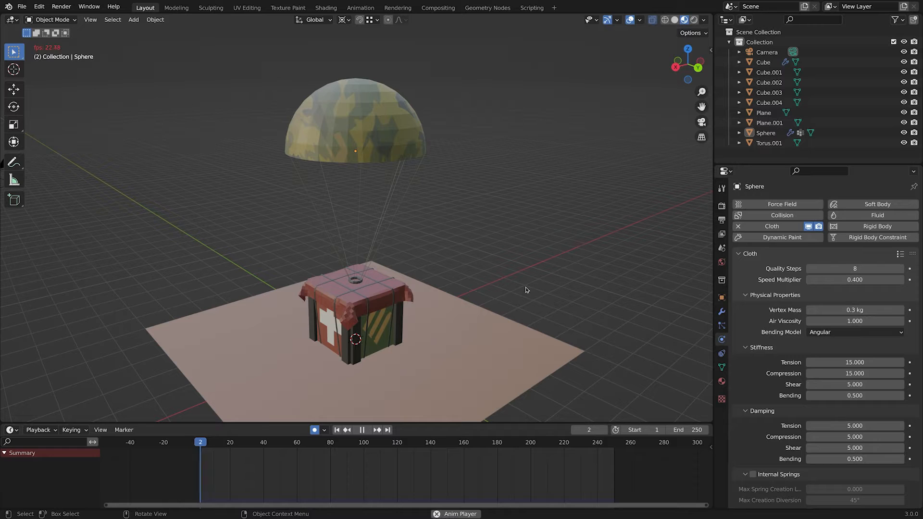
click(361, 429)
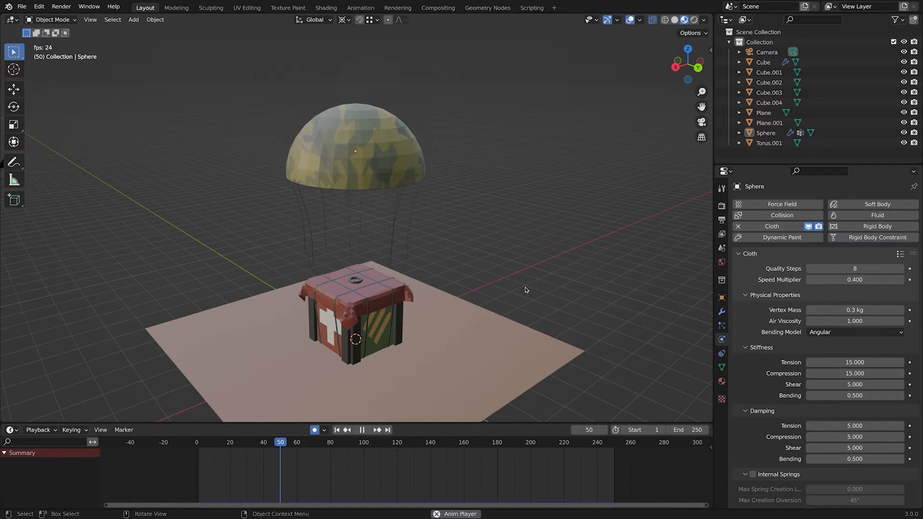
click(362, 430)
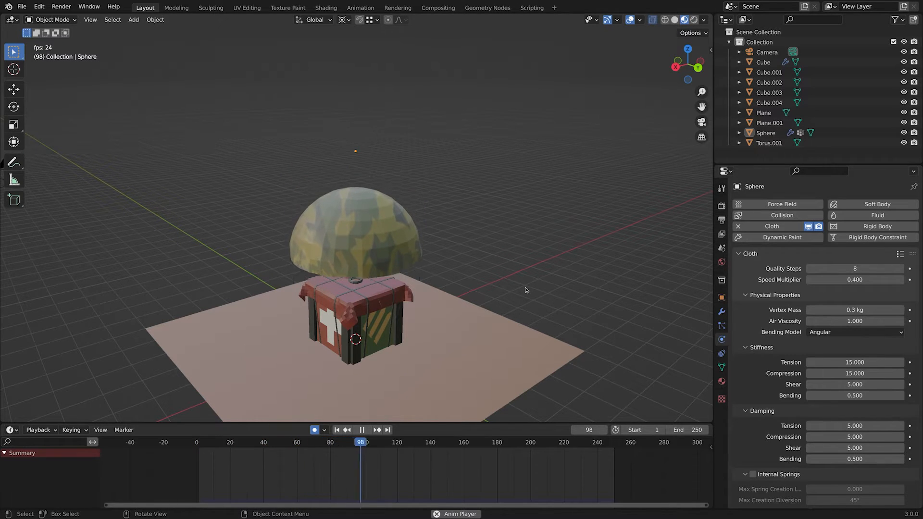
click(362, 430)
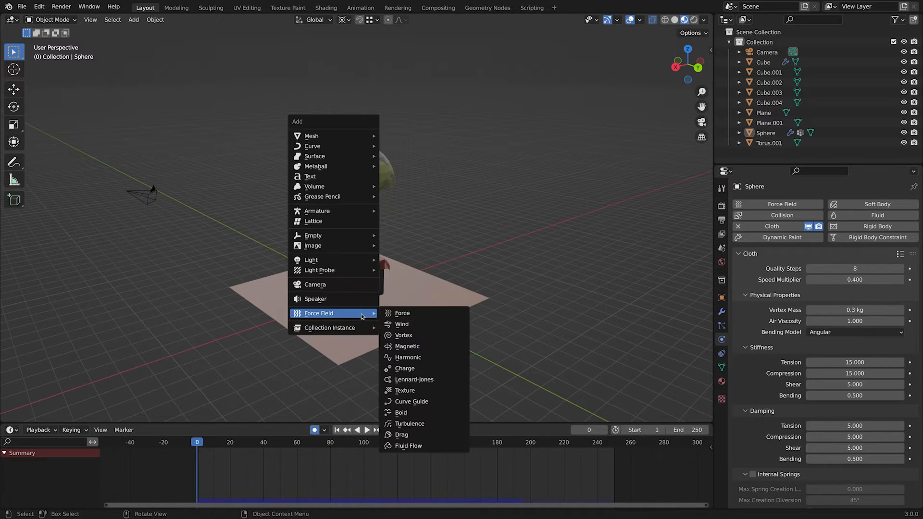
- Add a Wind force field, rotate it beside the canopy, keyframe it and set Strength 100
click(401, 324)
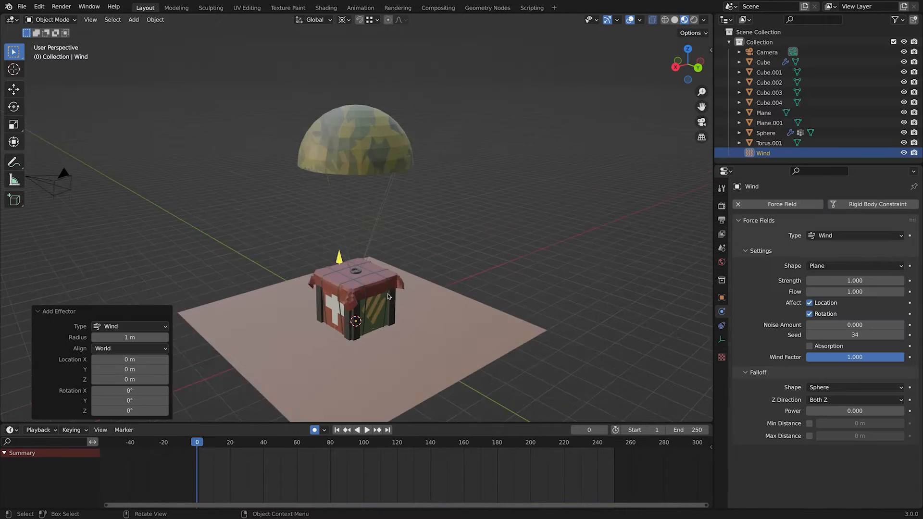
key(r)
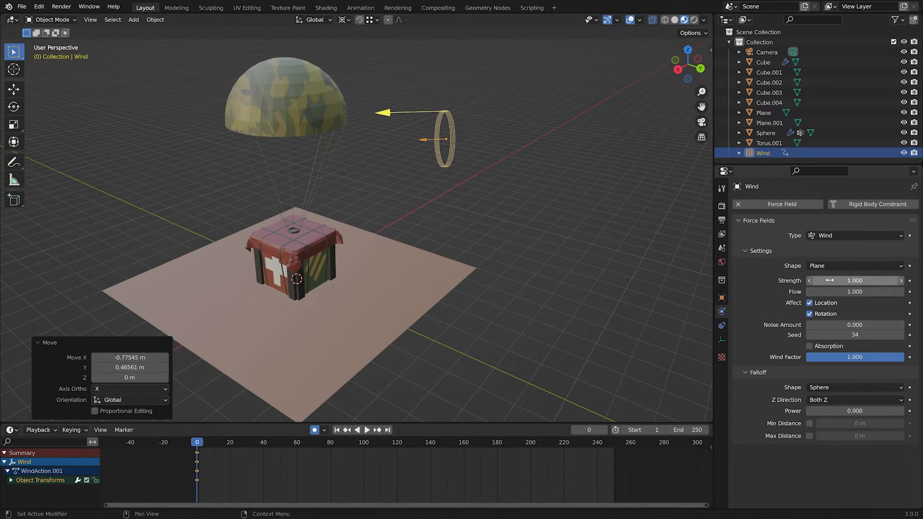
click(366, 430)
text(100.000)
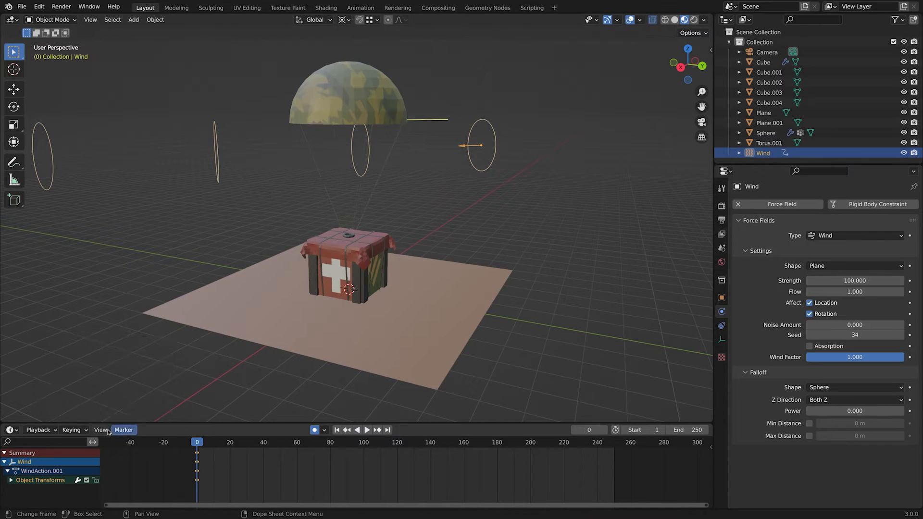
- Give the ground Plane Collision physics and scroll to the cloth cache settings
click(763, 112)
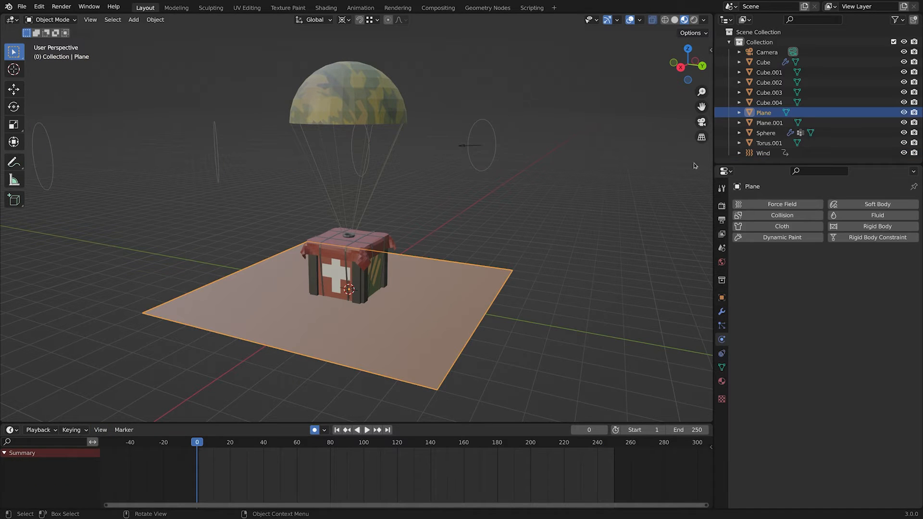
click(782, 214)
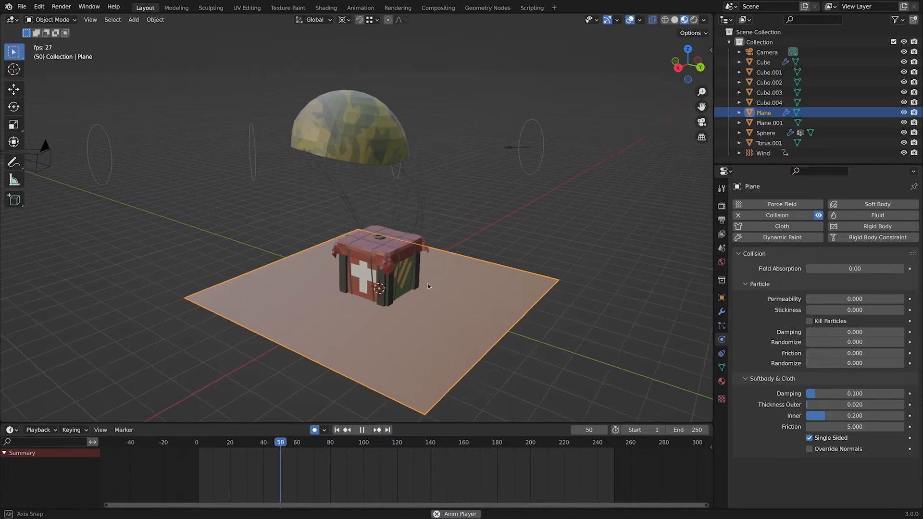
click(362, 442)
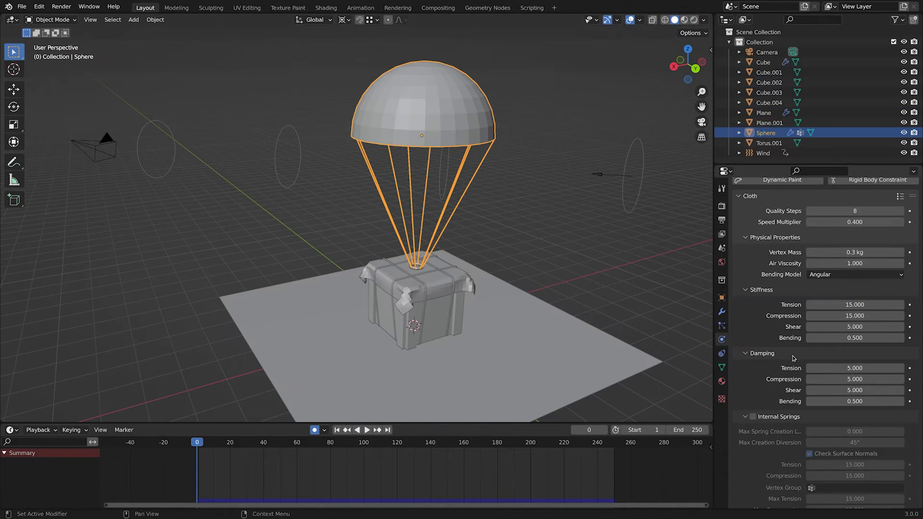
scroll(down, 3)
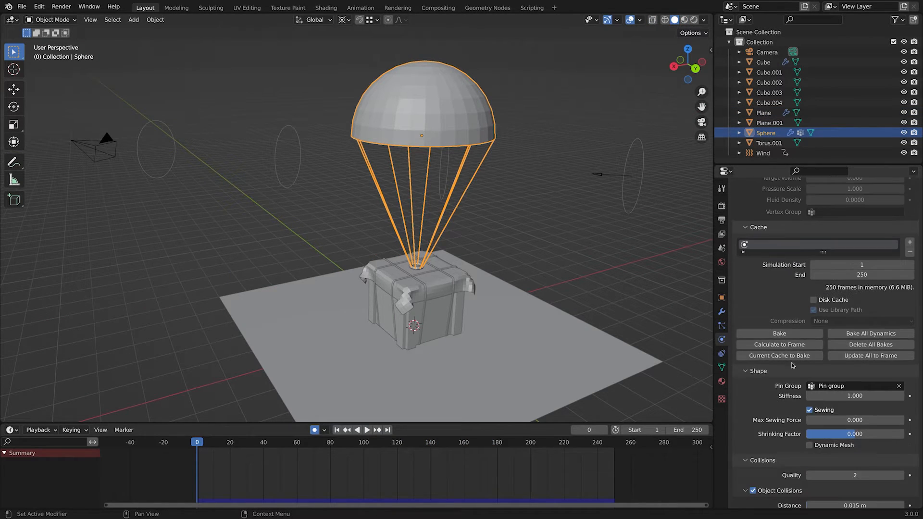
scroll(down, 3)
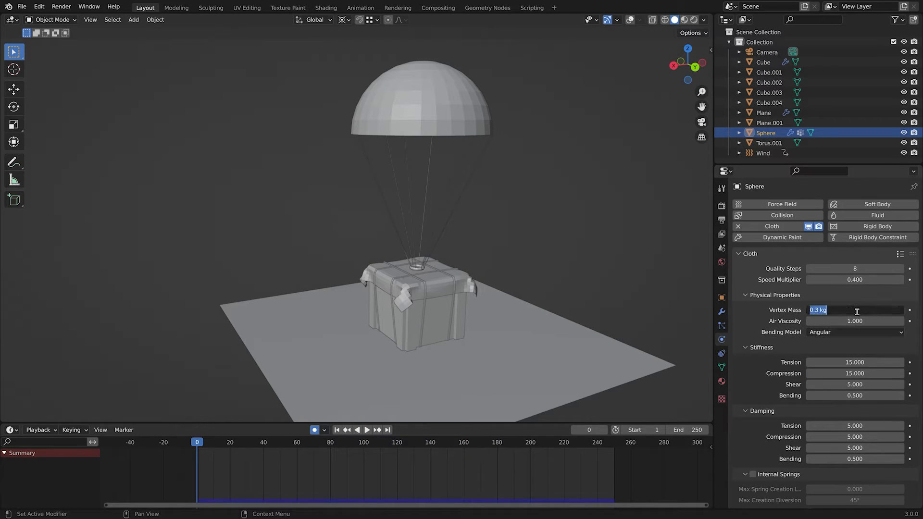
- Lower the parachute cloth's vertex mass to 0.1 kg
click(365, 430)
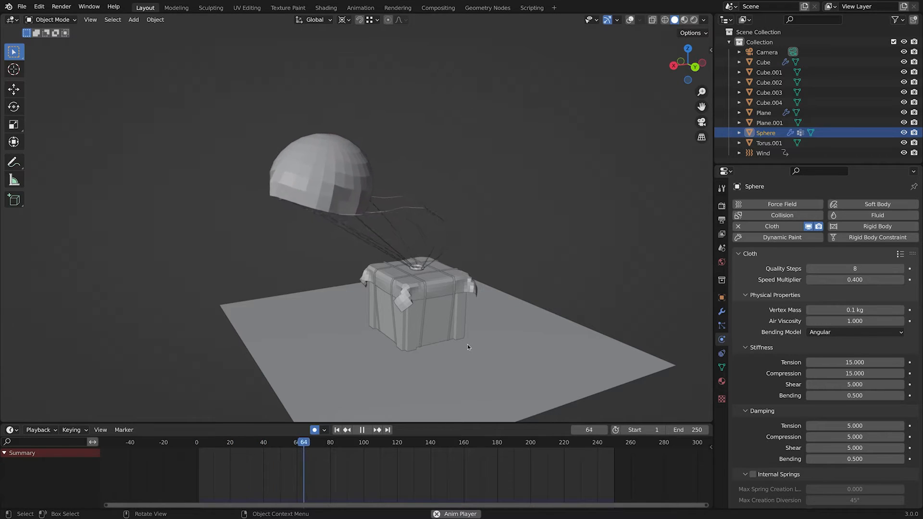
click(360, 430)
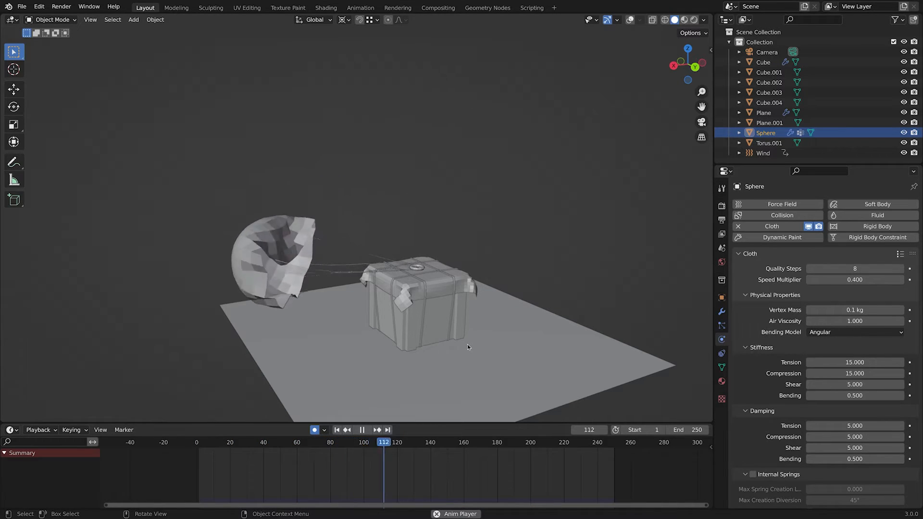
- Set the Wind force field Strength to 50 and replay to see the canopy blown sideways
click(337, 430)
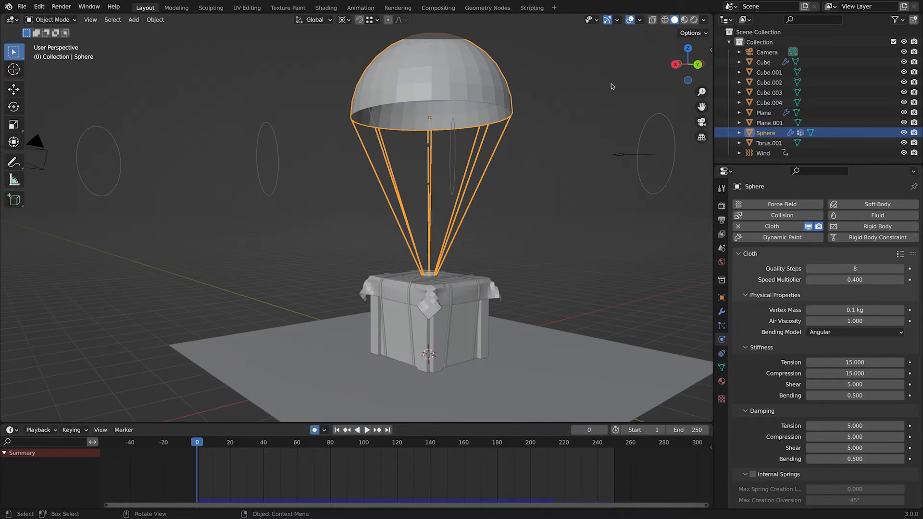
click(763, 153)
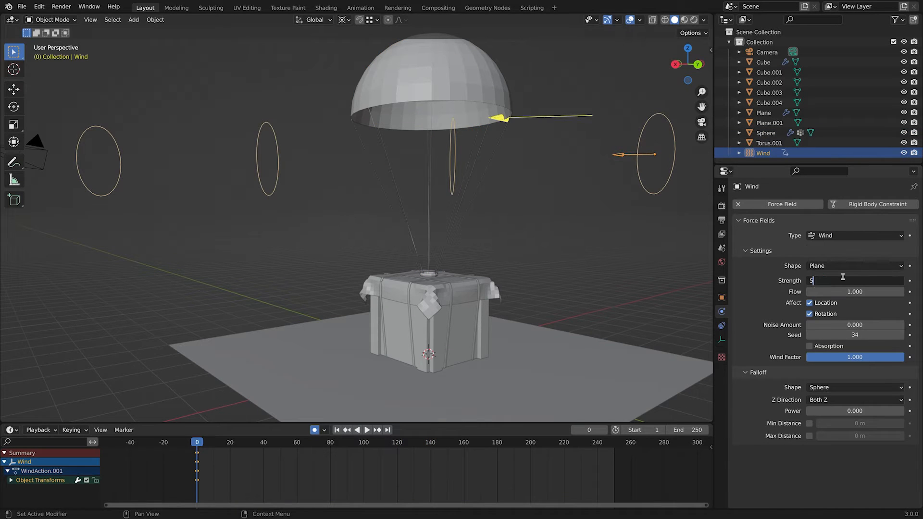
click(366, 430)
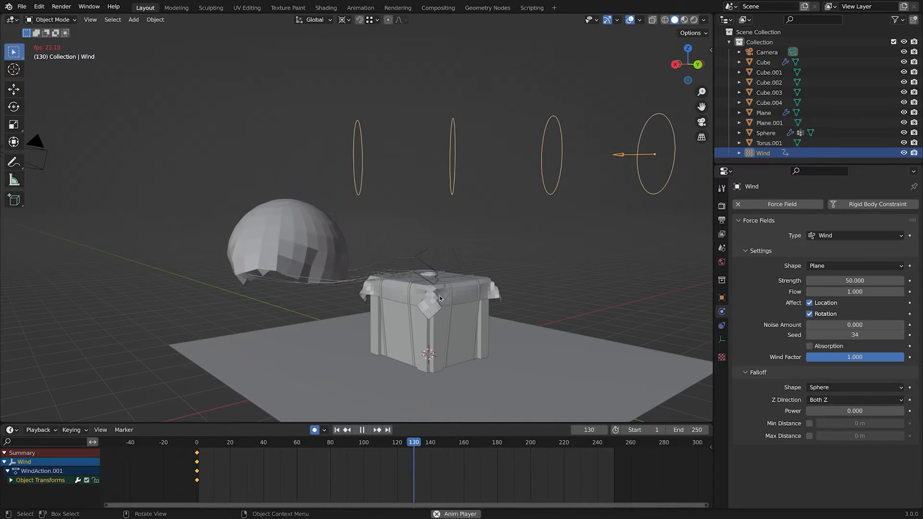
click(360, 430)
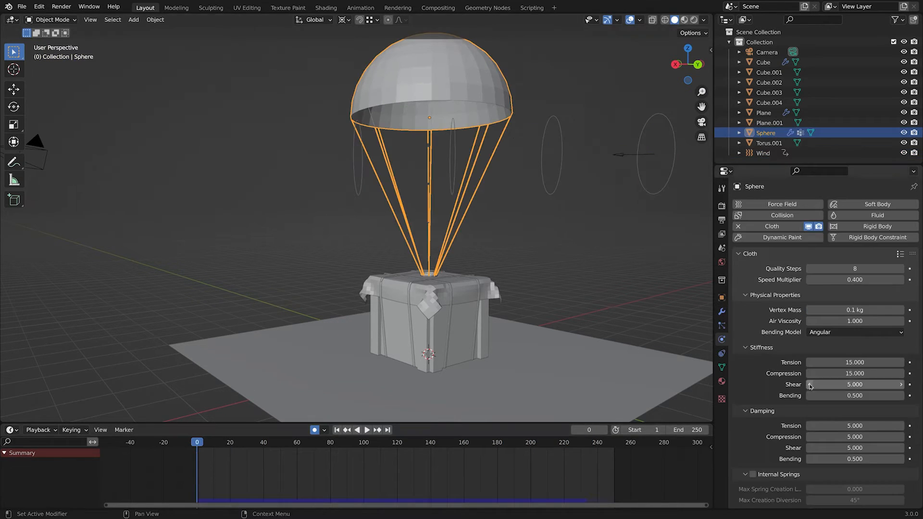
- Set cloth stiffness Tension 5, Compression 100, Shear 1 and replay from frame 1
double_click(854, 363)
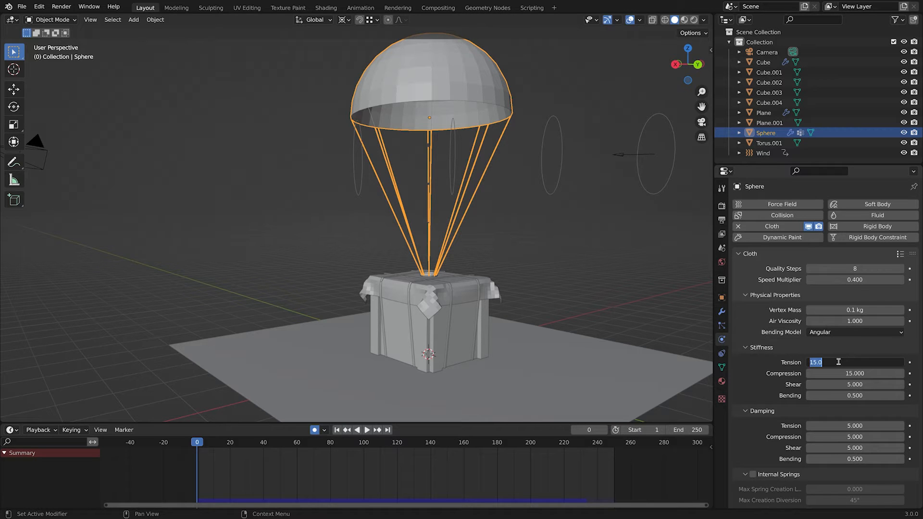
click(365, 430)
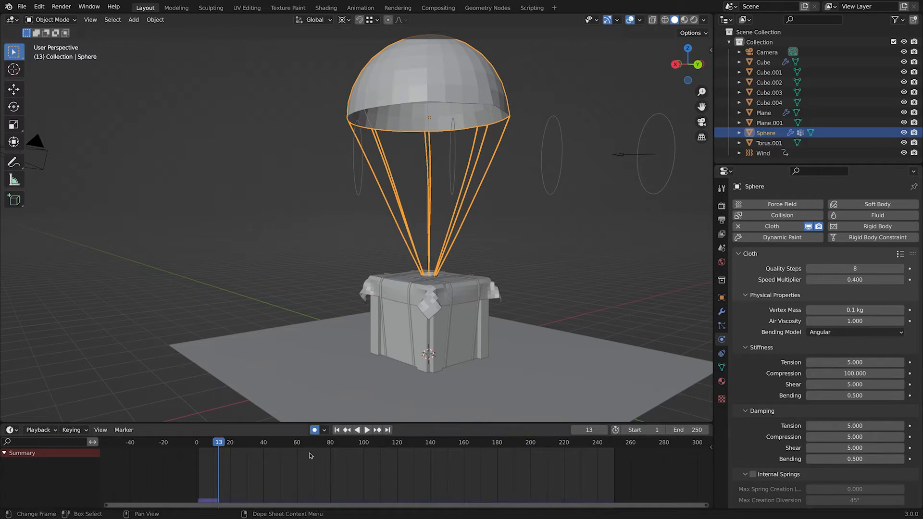
click(366, 430)
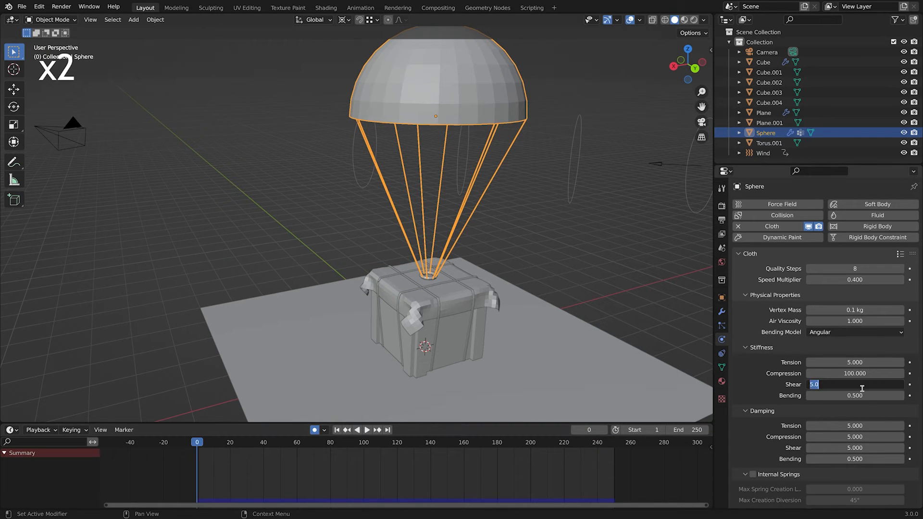
click(367, 430)
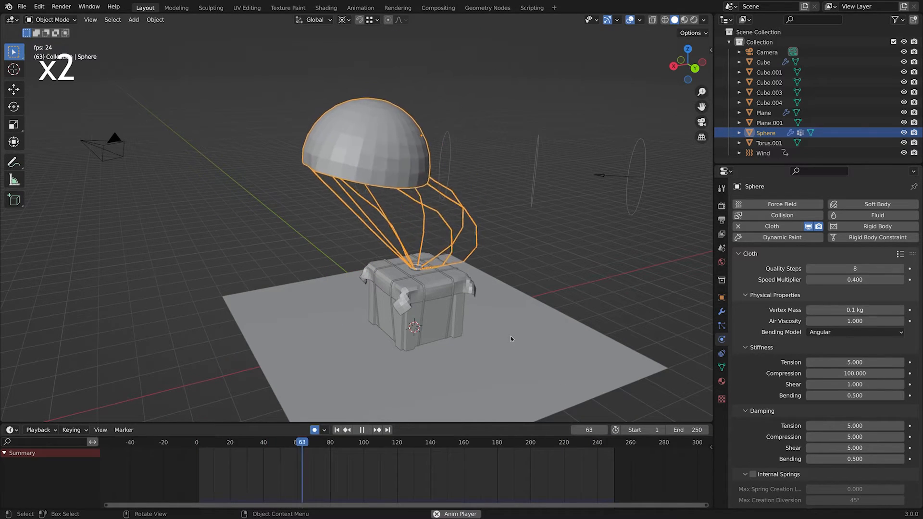
click(361, 430)
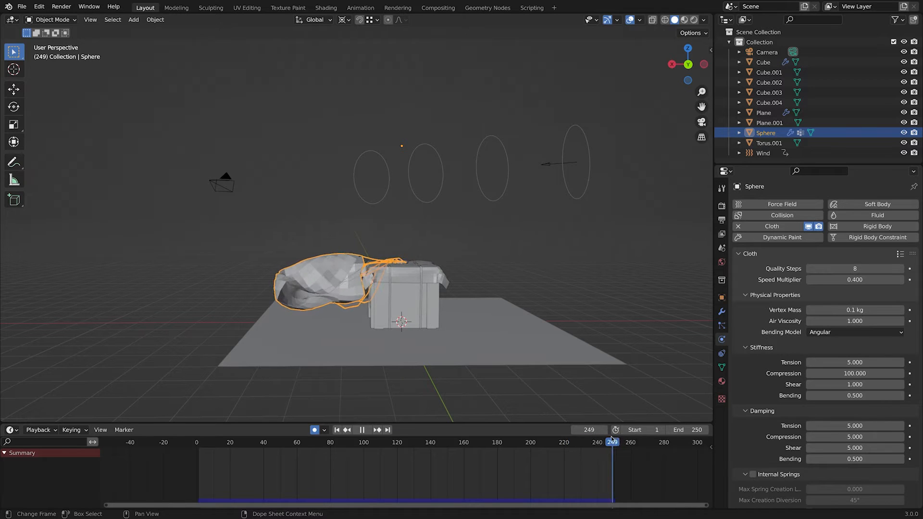
click(206, 443)
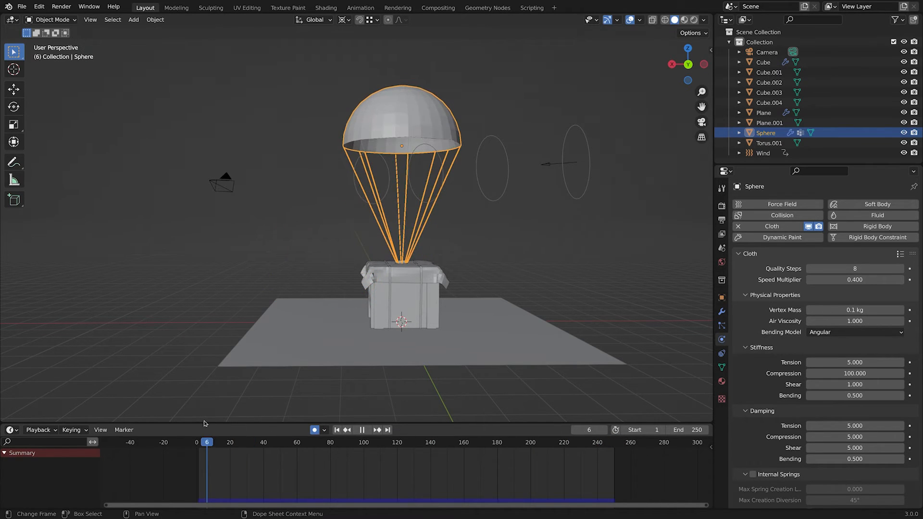
- Keyframe Speed Multiplier 0.4 at frame 0 and 0 at a later frame near the end
click(337, 430)
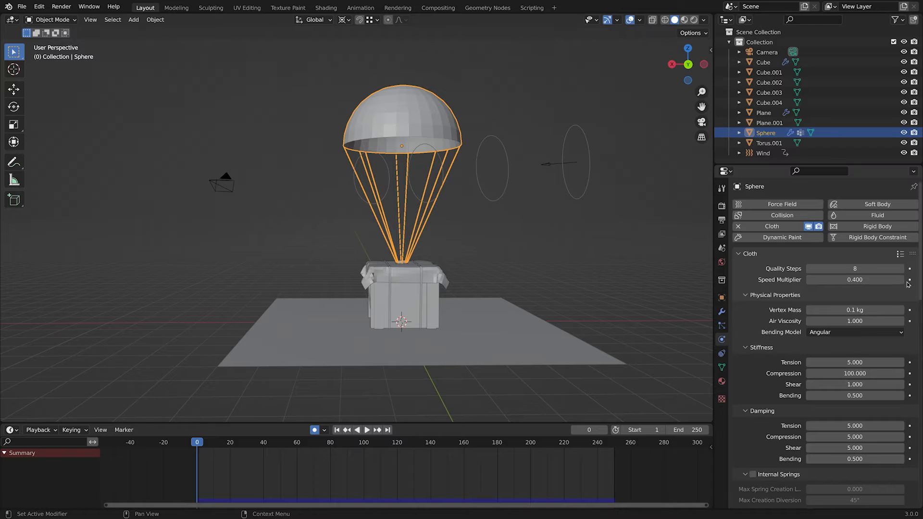
click(909, 279)
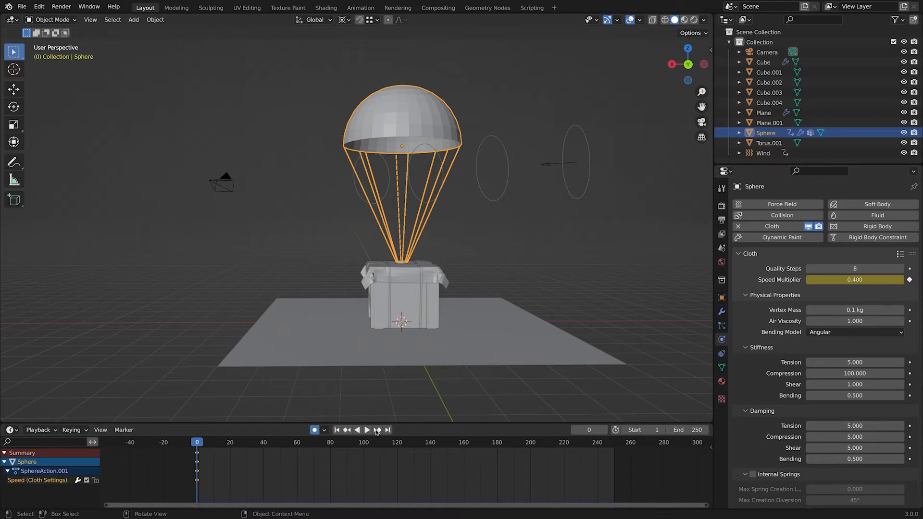
click(367, 430)
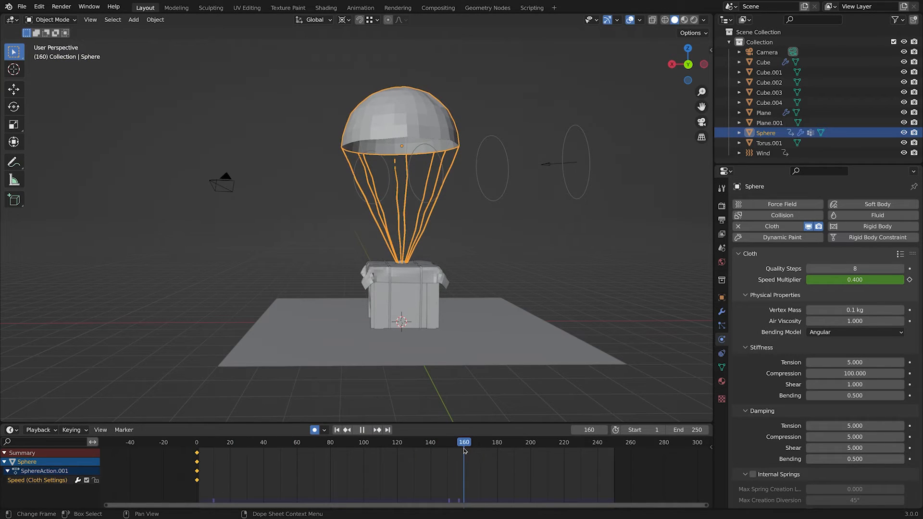
click(429, 443)
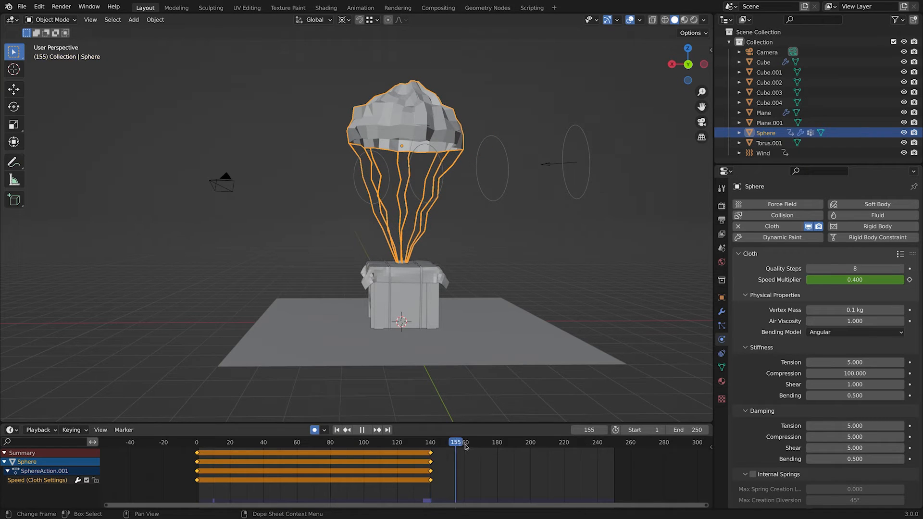
click(603, 442)
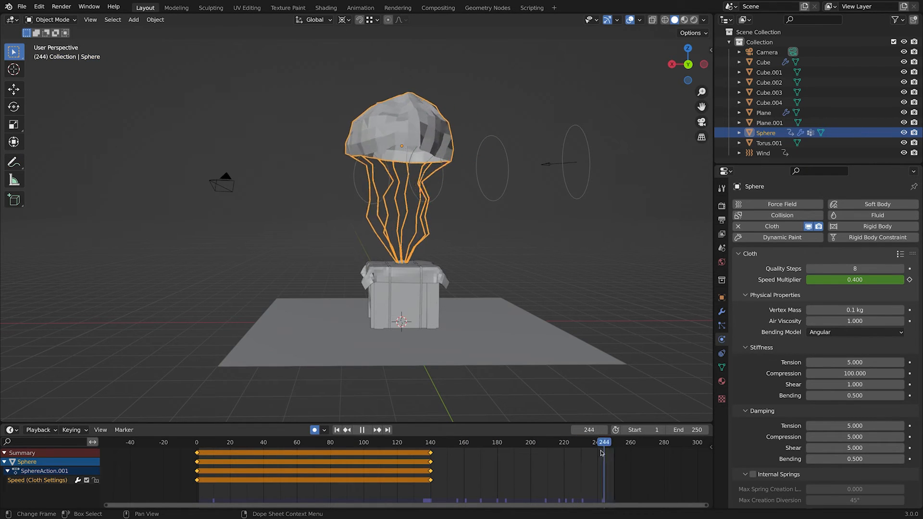
click(528, 442)
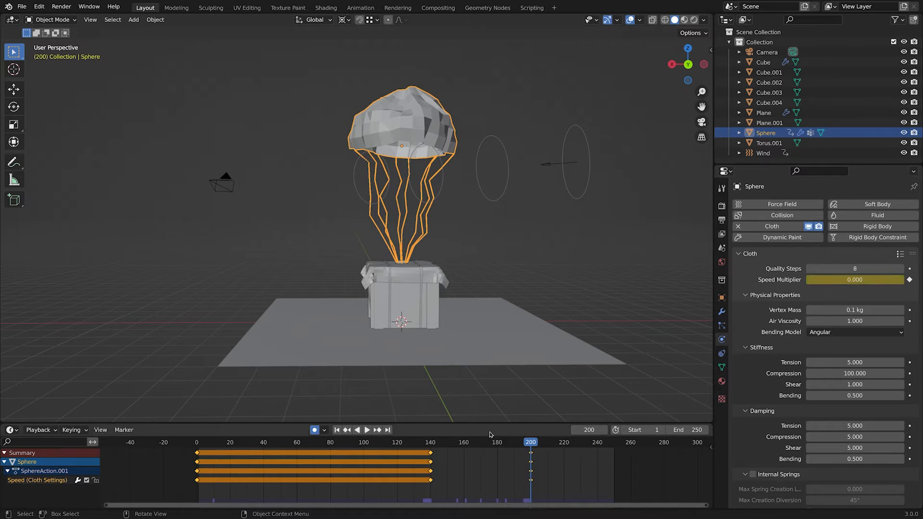
- Replay the settling drop and select the speed keyframes in the Dope Sheet to retime them
click(367, 430)
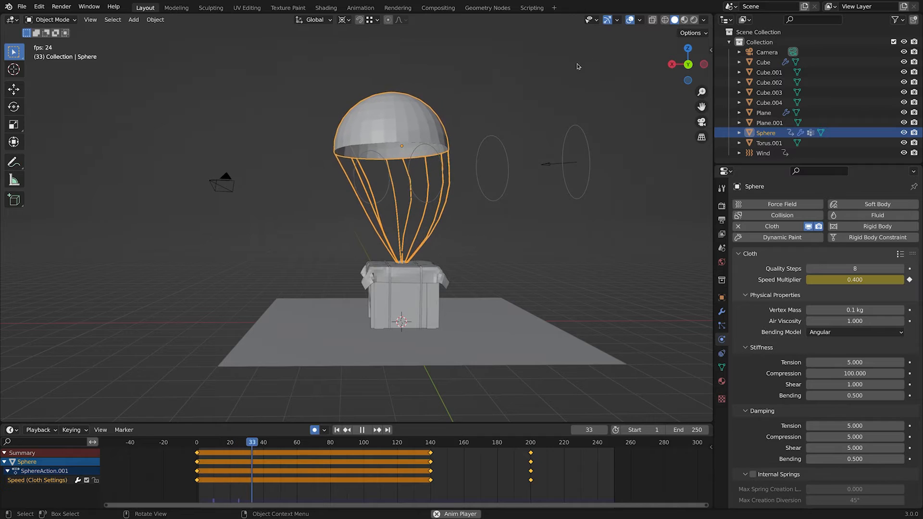
click(360, 430)
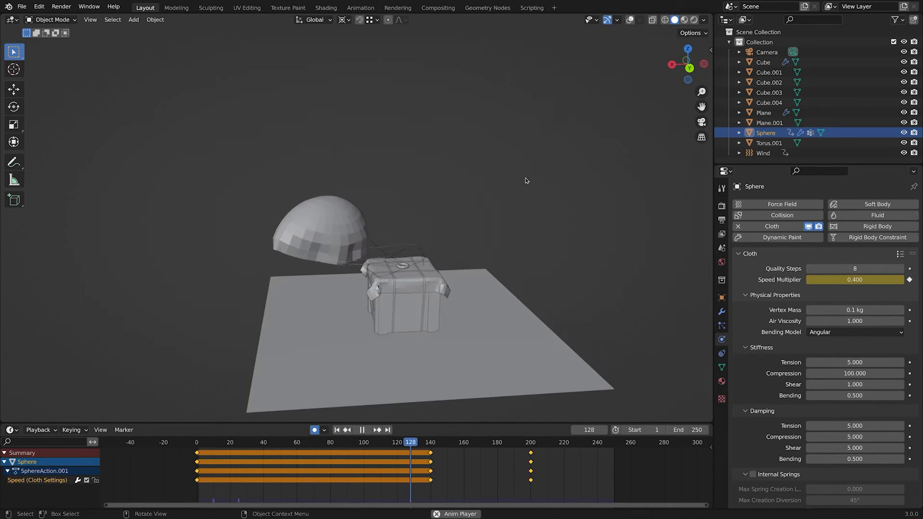
click(362, 430)
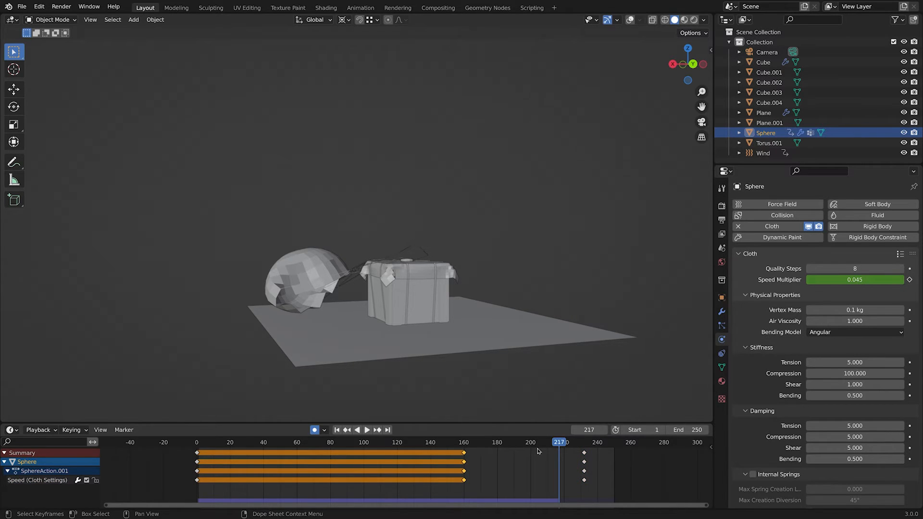
click(356, 430)
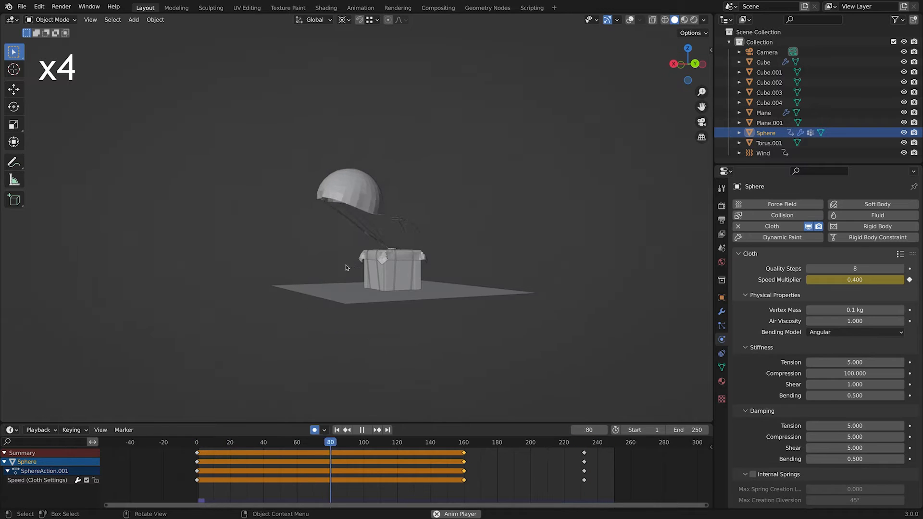
- Move and rotate the Wind field lower, replay, and duplicate it as Wind.001 tilted upward
click(196, 443)
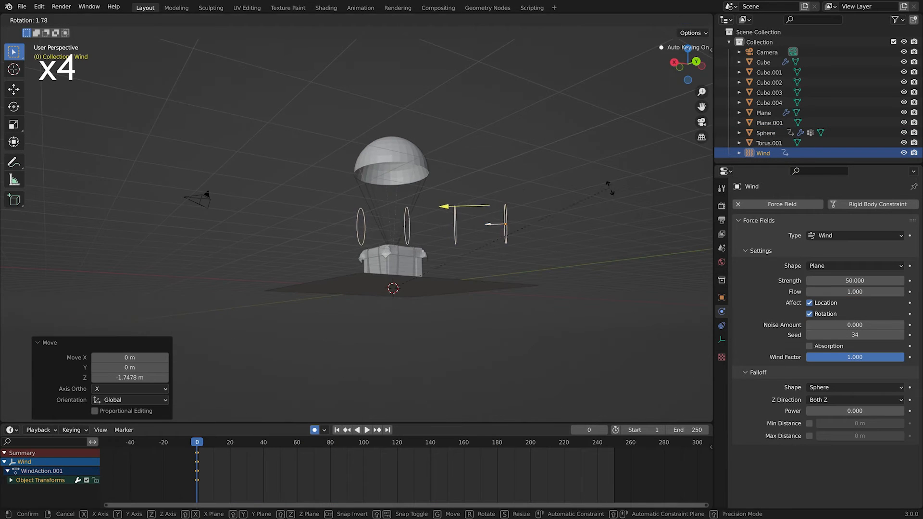
click(366, 430)
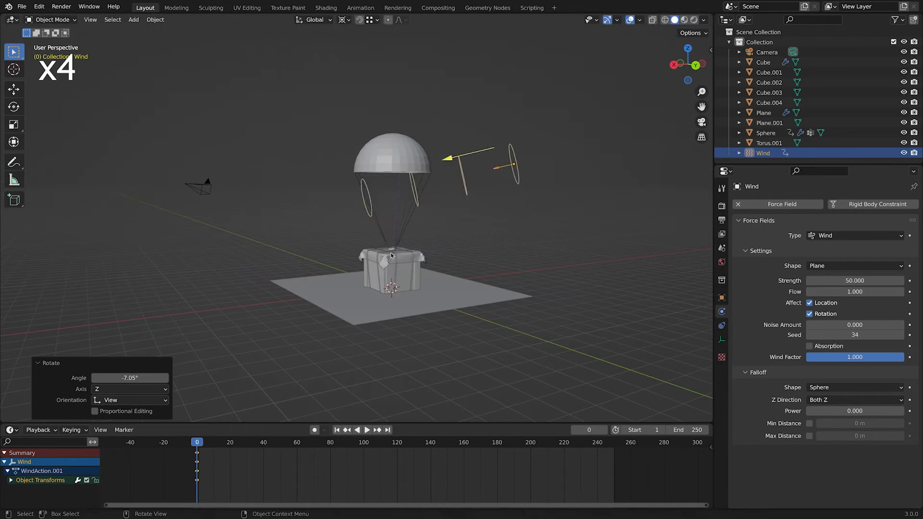
key(r)
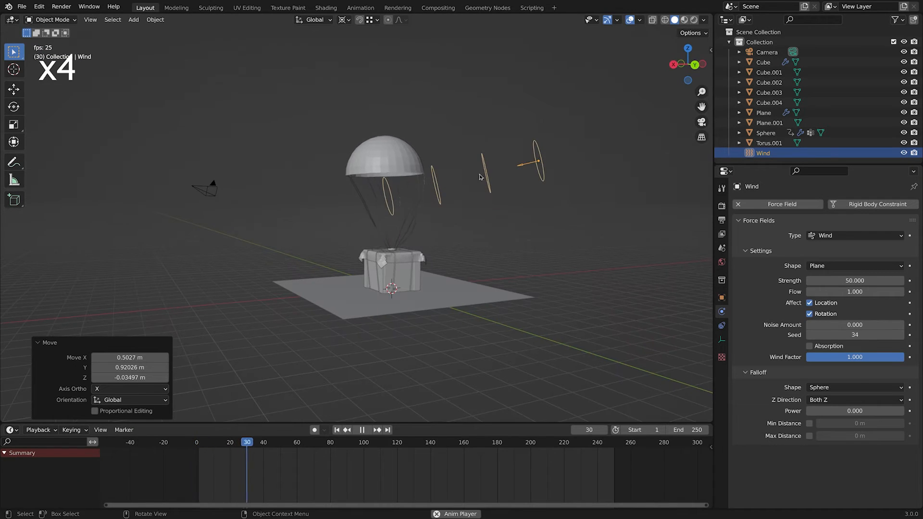
click(362, 430)
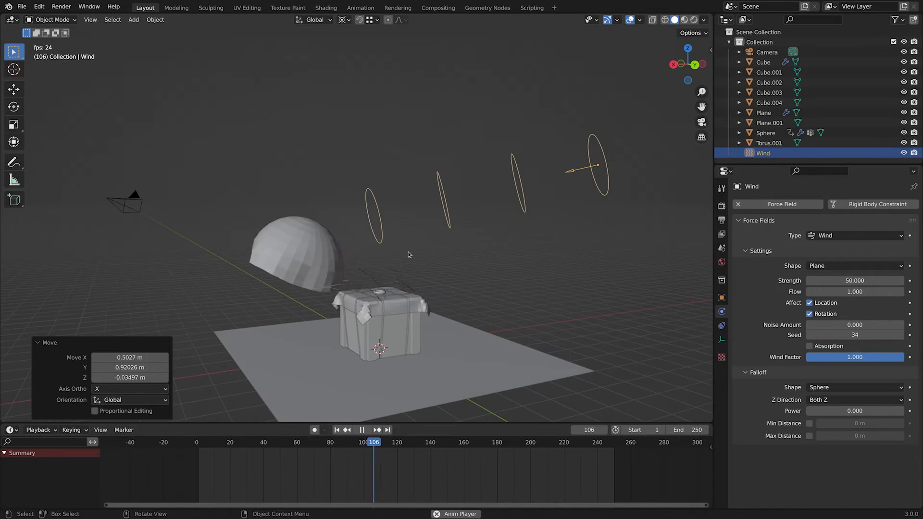
click(362, 430)
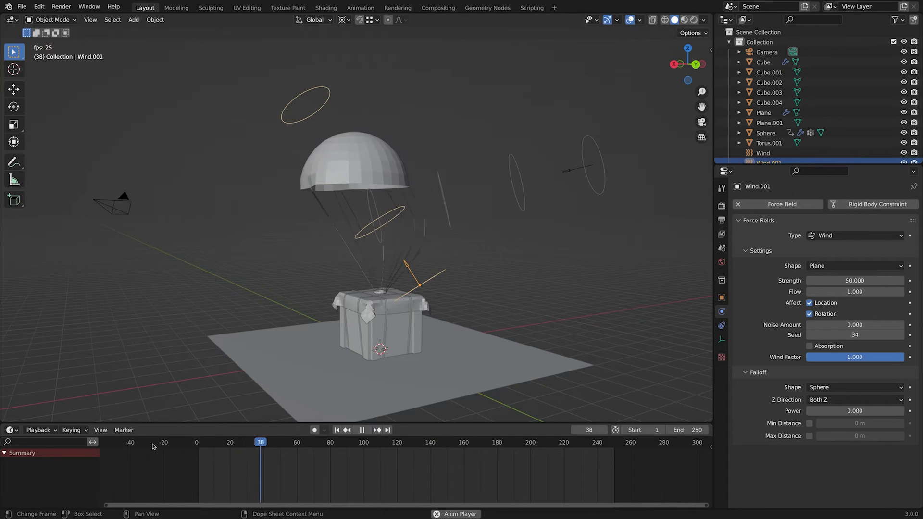
click(362, 430)
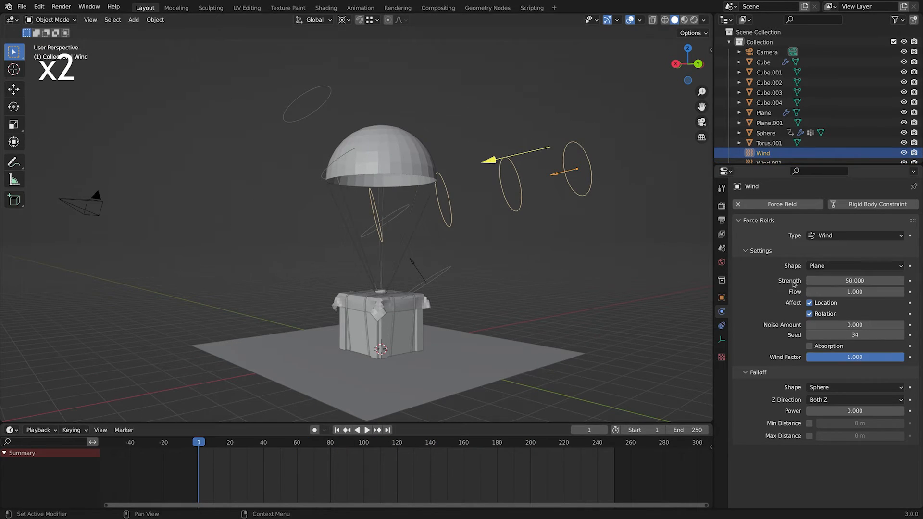
- Keyframe Wind's Strength at frame 1 and a changed value later, then key Wind.001's Strength
click(360, 430)
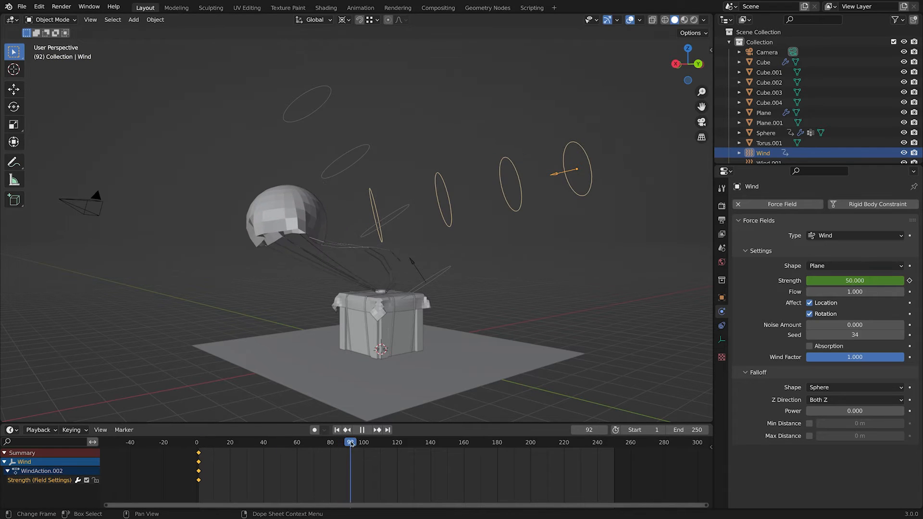
click(373, 442)
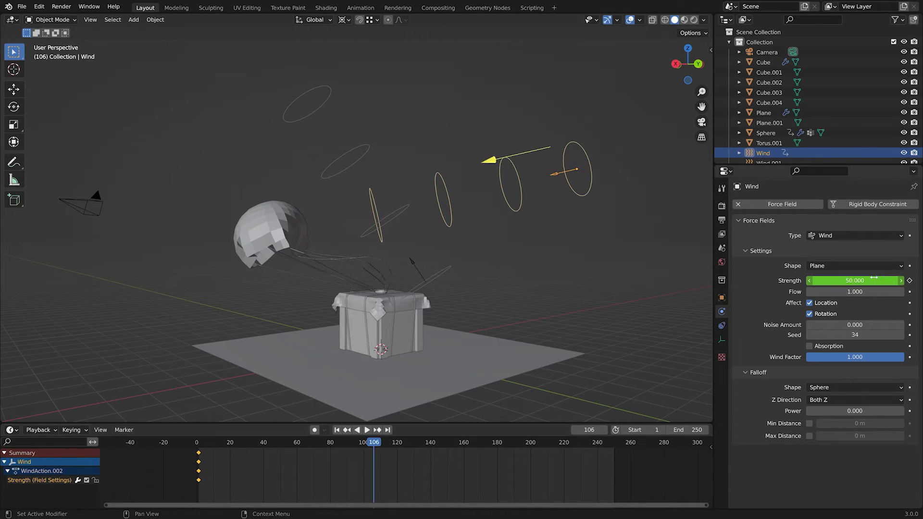
click(357, 430)
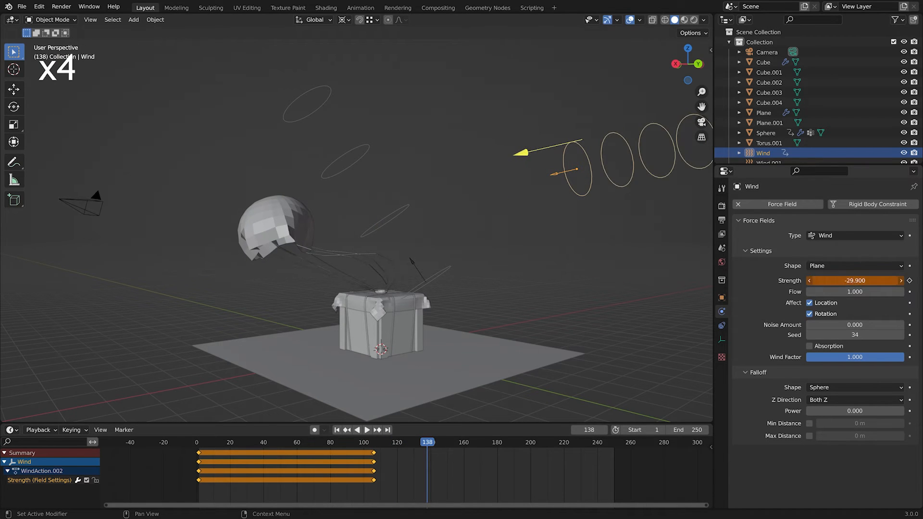
click(366, 430)
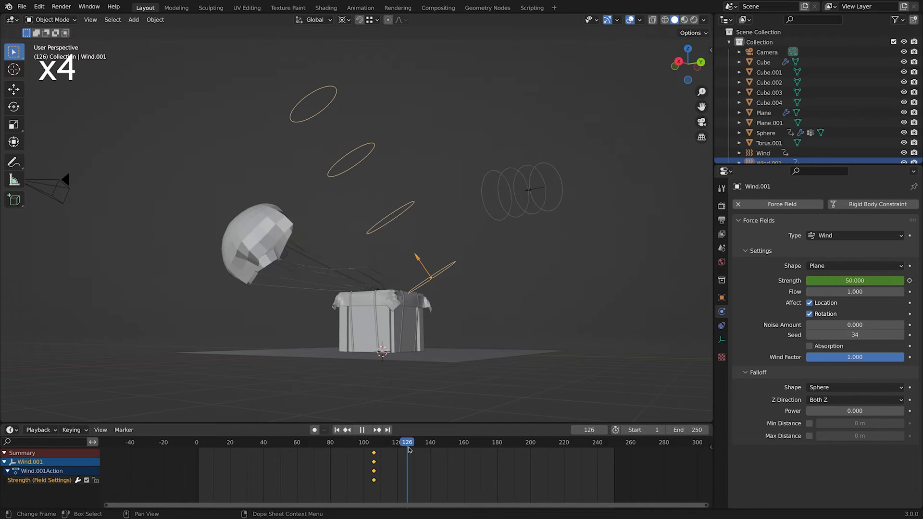
click(360, 429)
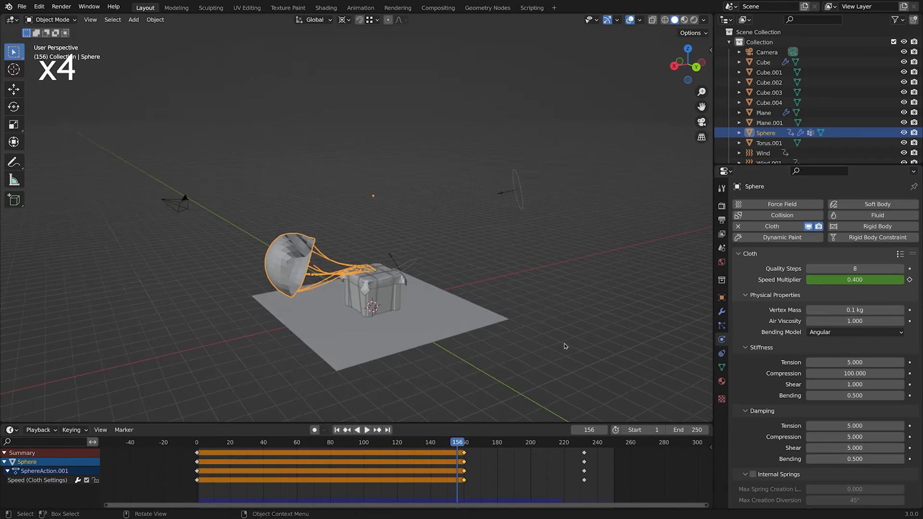
- Key the canopy's Shear stiffness at 1.0 on frame 72 and 0.0 on frame 126
click(366, 430)
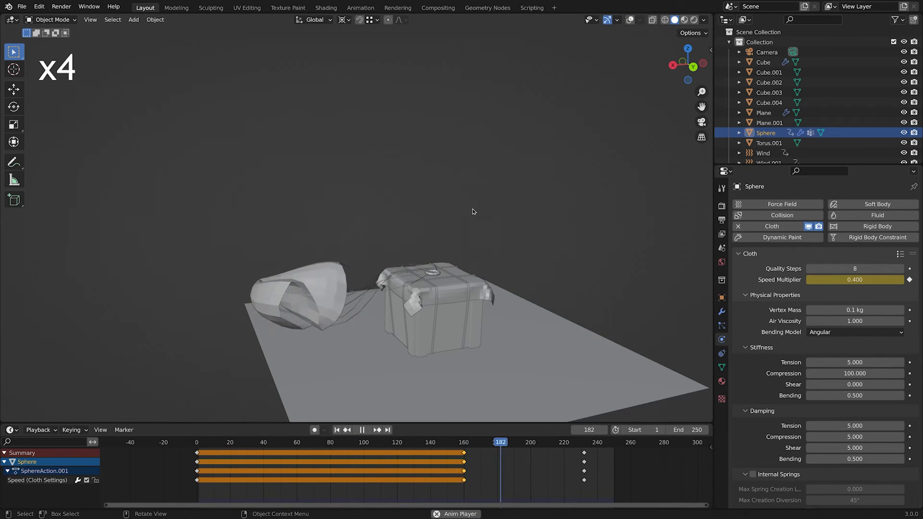
click(351, 442)
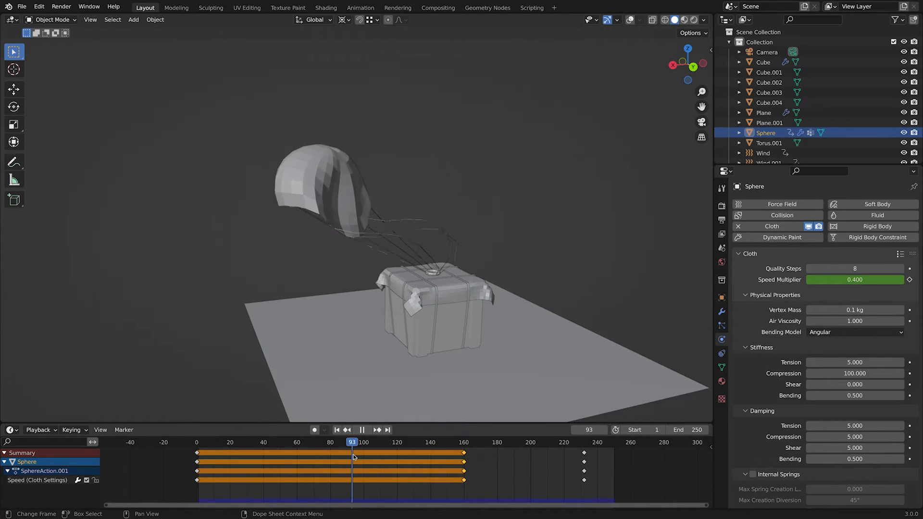
click(318, 442)
text(1)
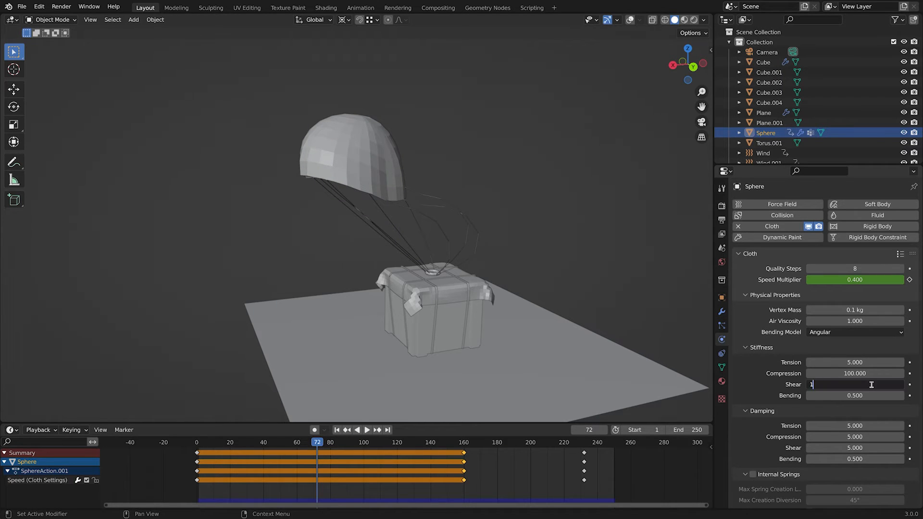
key(Return)
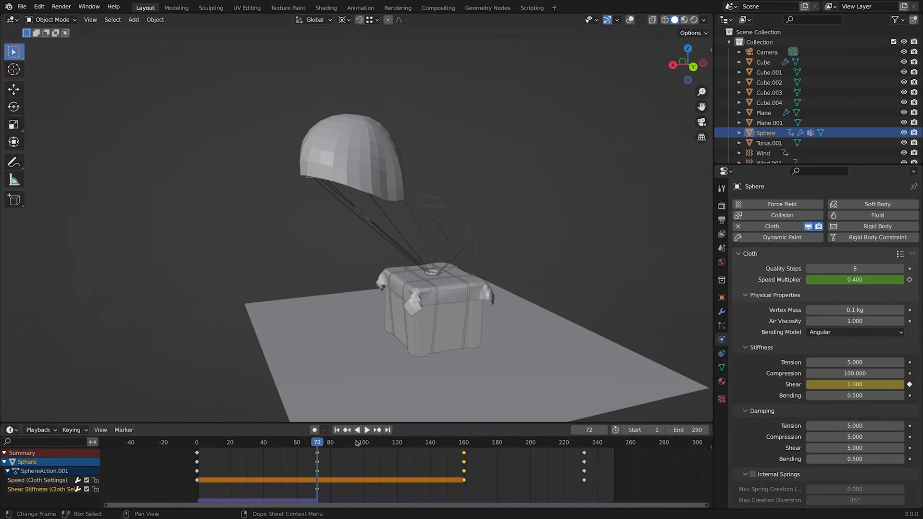
click(405, 442)
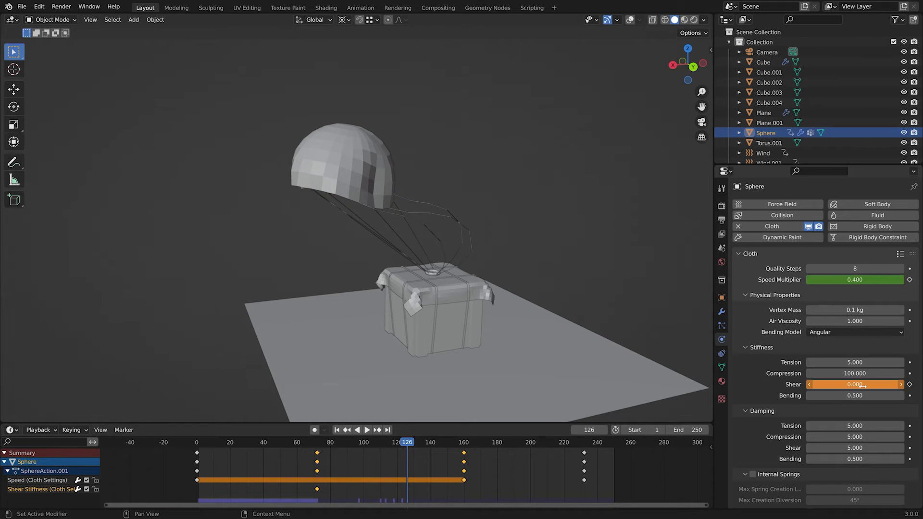
click(361, 430)
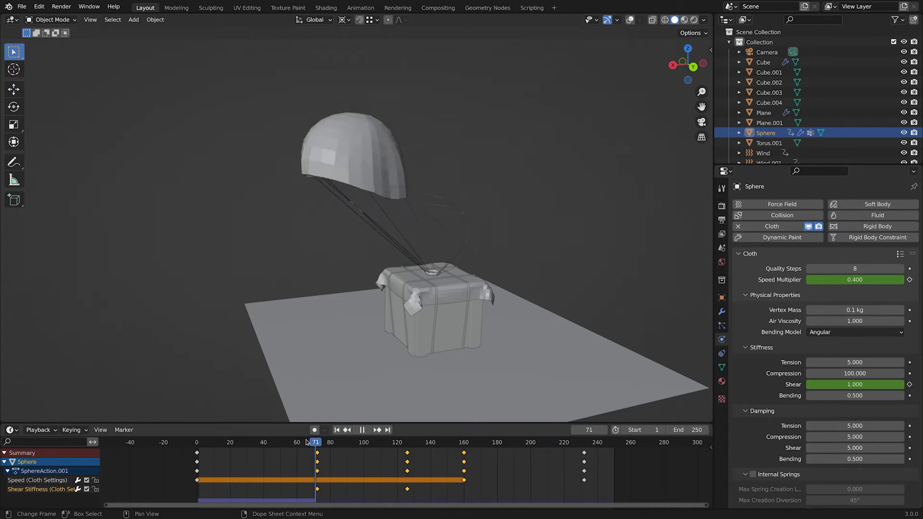
- Play and scrub the drop to check how the canopy collapses and lands
click(360, 430)
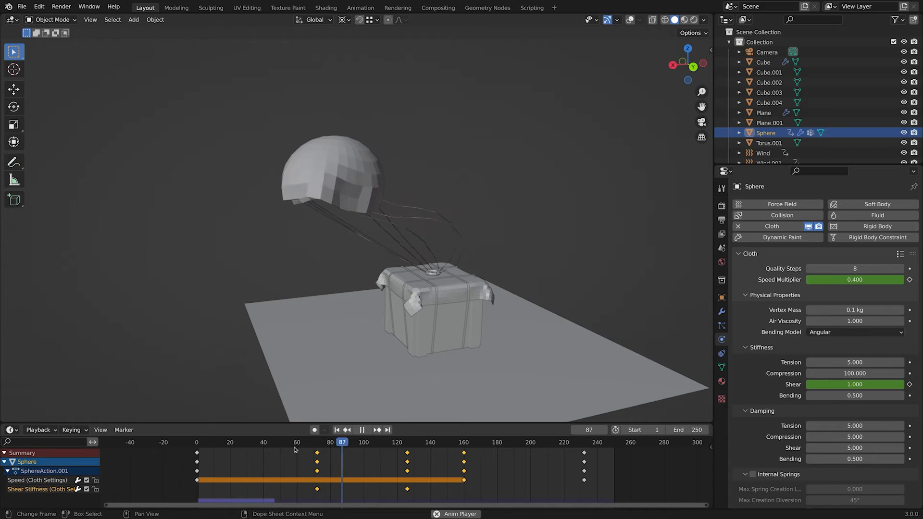
click(422, 442)
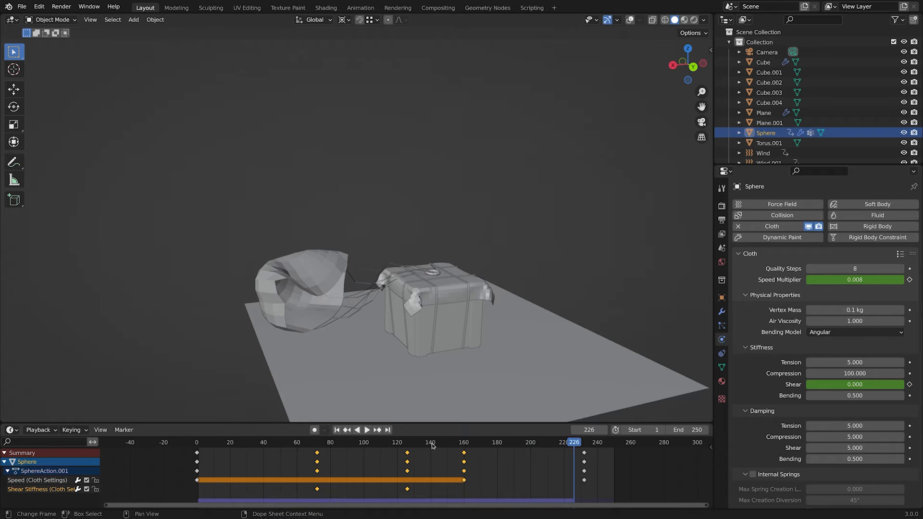
click(366, 430)
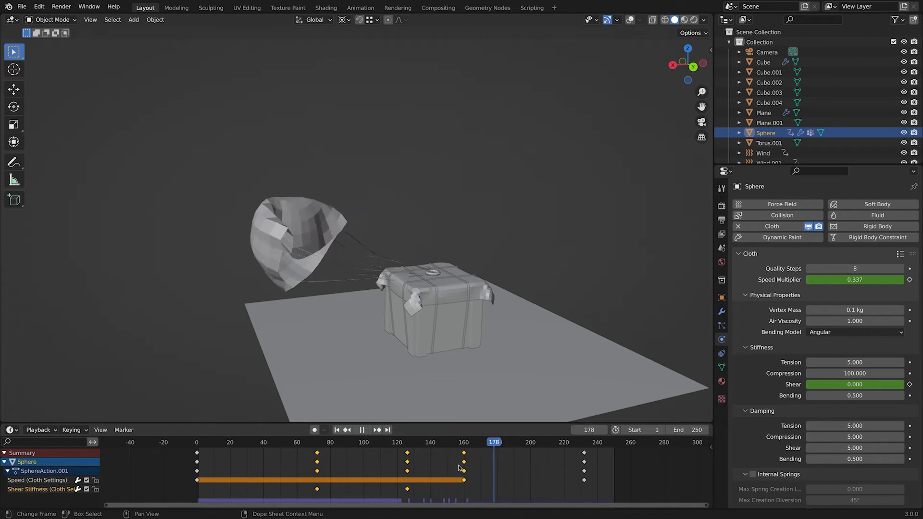
- Shift the Shear stiffness keyframes earlier in the Dope Sheet and replay to review the timing
click(404, 443)
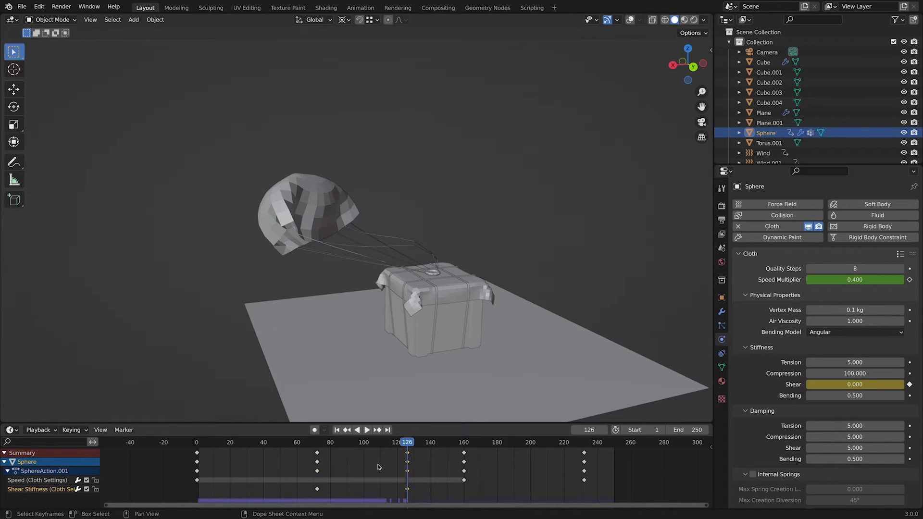
click(366, 430)
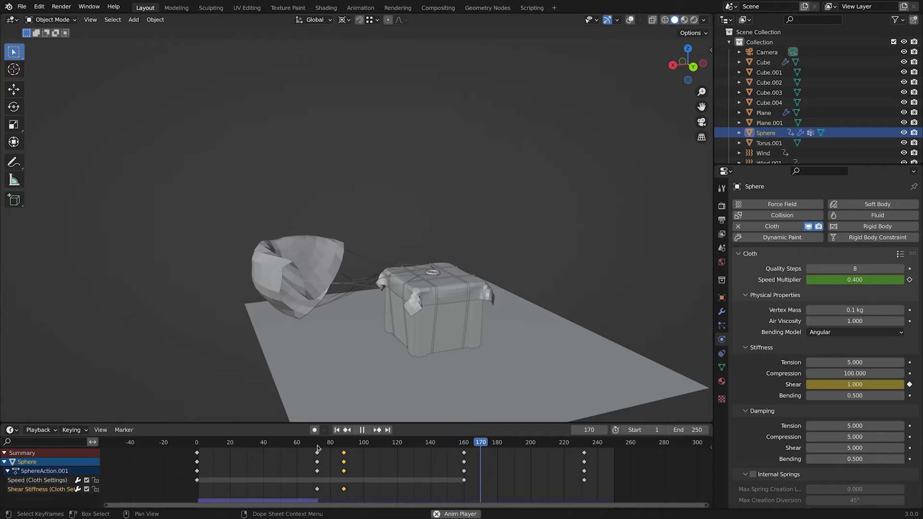
click(360, 429)
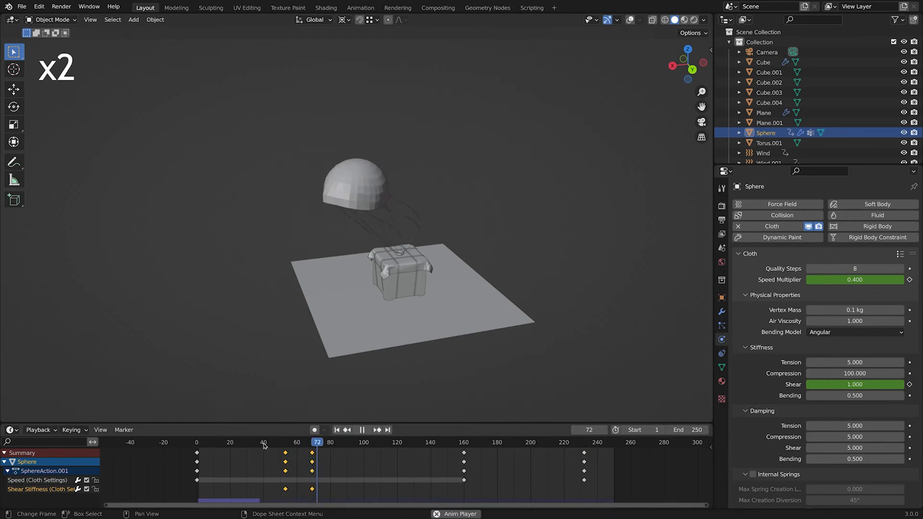
click(473, 442)
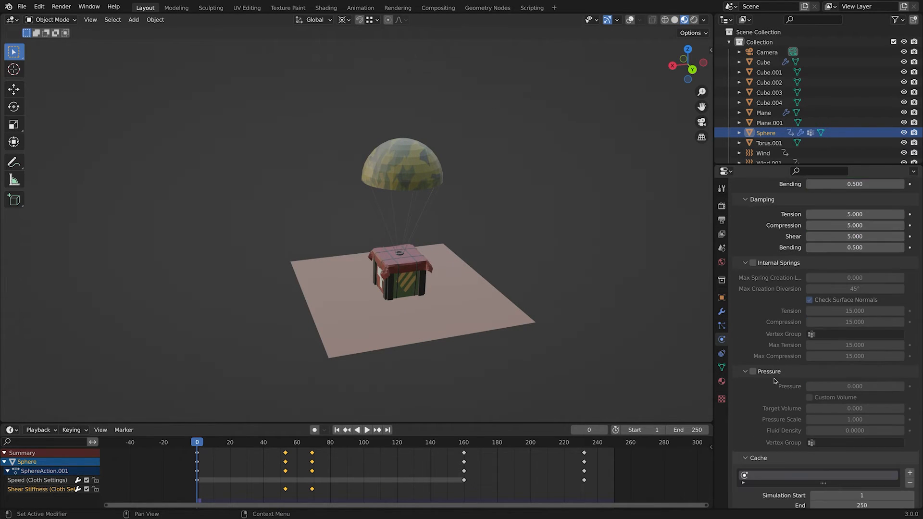
- Set the cloth cache End to 232, bake the simulation, and scrub through the baked drop
scroll(down, 3)
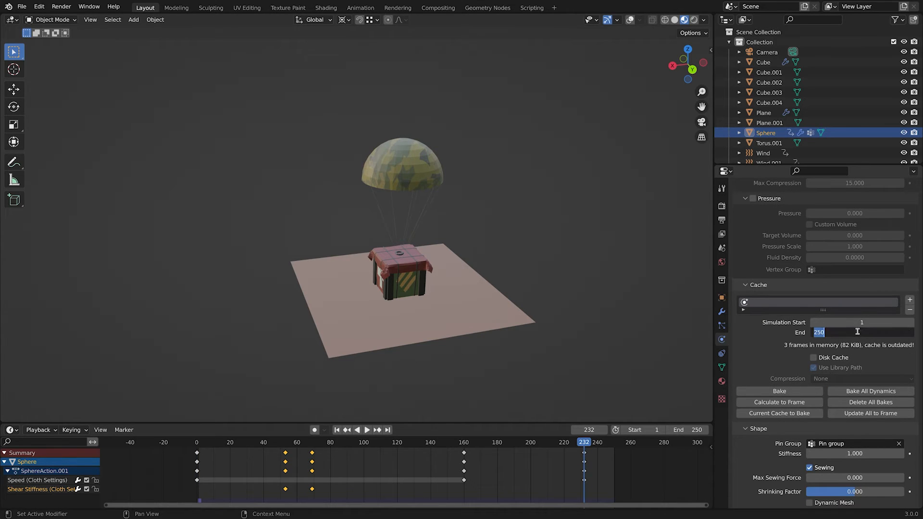
text(232)
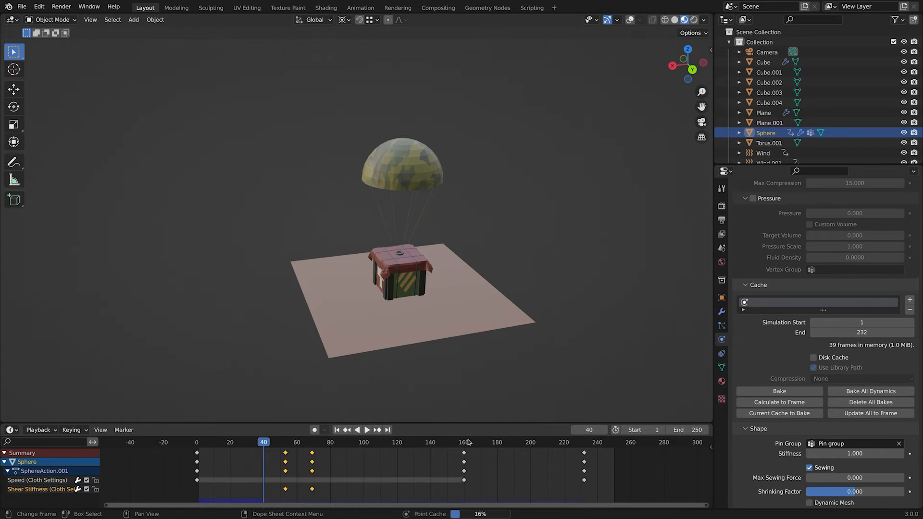
click(367, 430)
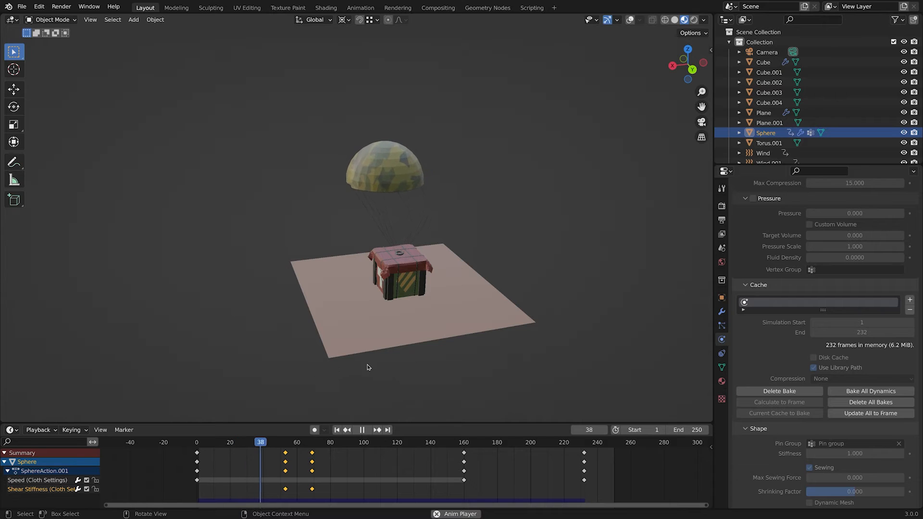
click(360, 430)
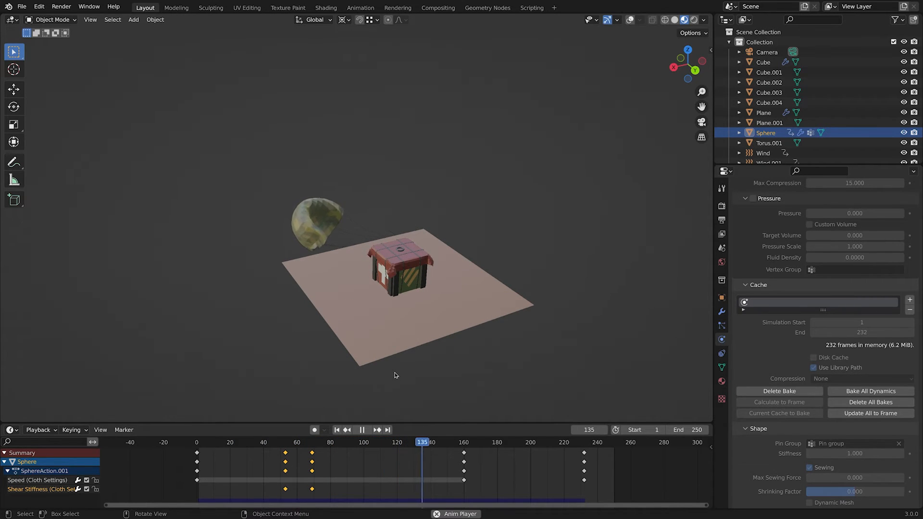
click(361, 430)
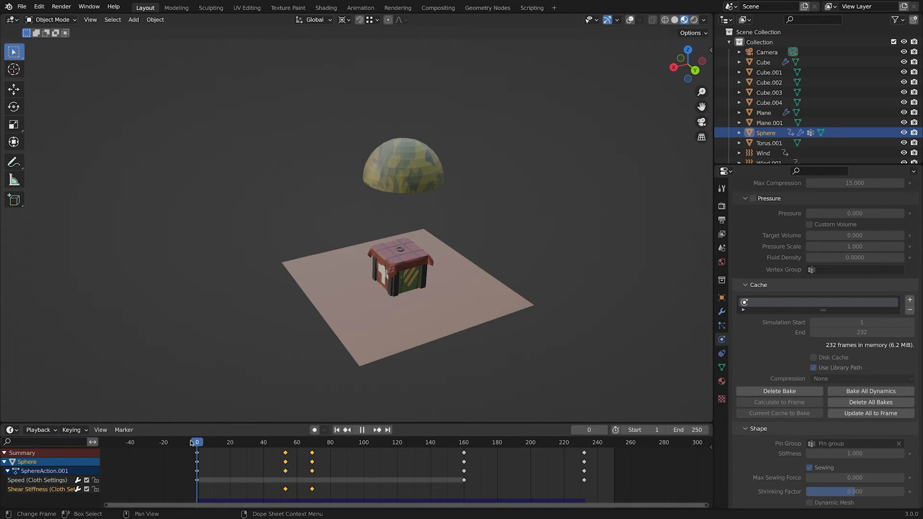
click(362, 430)
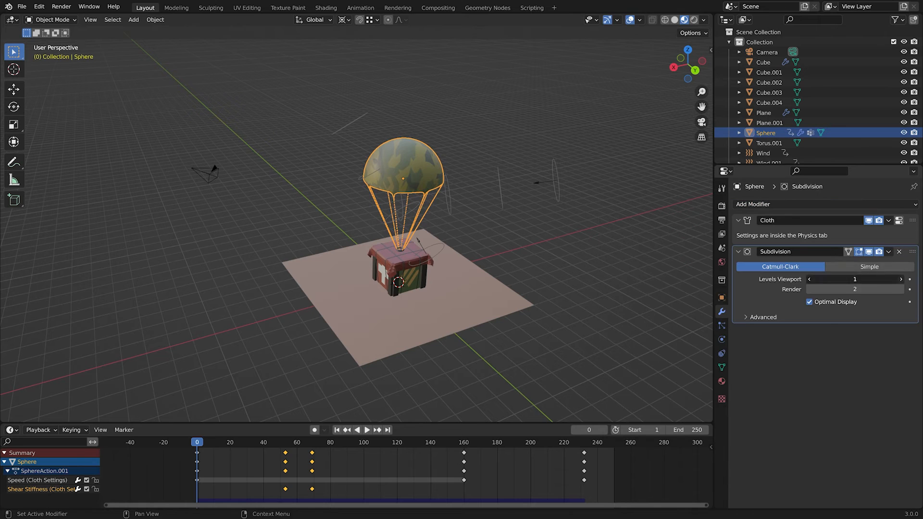
- Switch the canopy's Subdivision modifier to Simple with 2 viewport levels
click(367, 430)
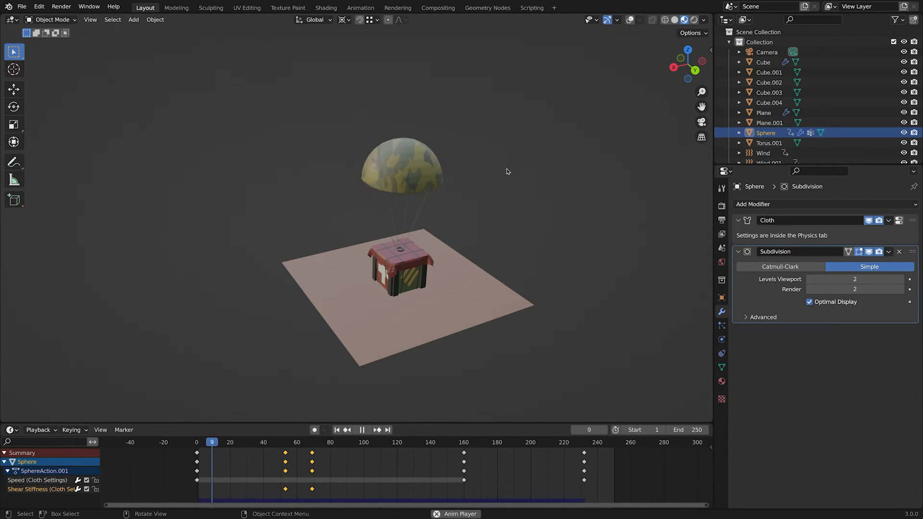
click(361, 430)
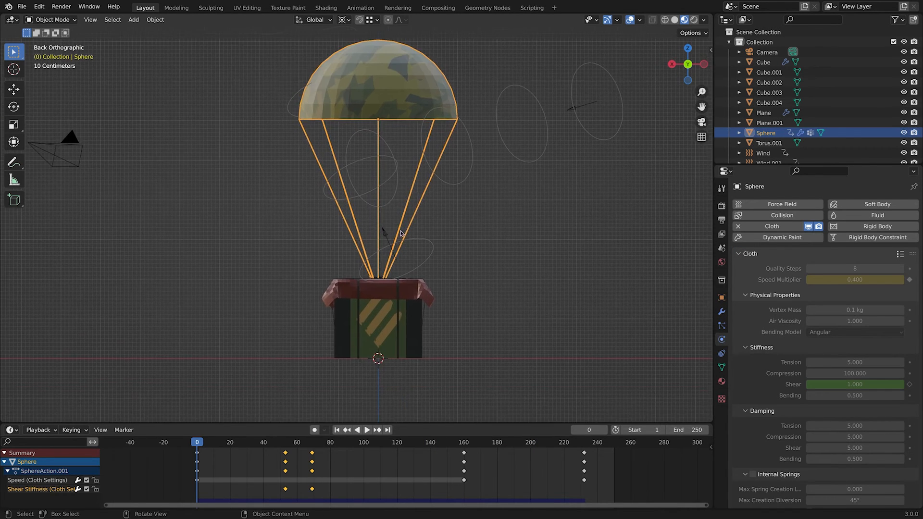
- Set the parachute origin to the 3D cursor at the cord base and apply all transforms
key(Tab)
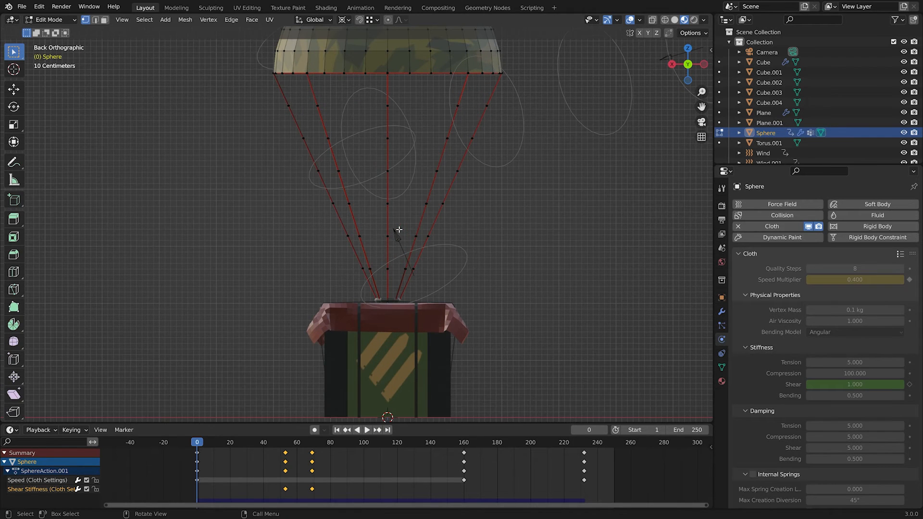
mouse_move(459, 259)
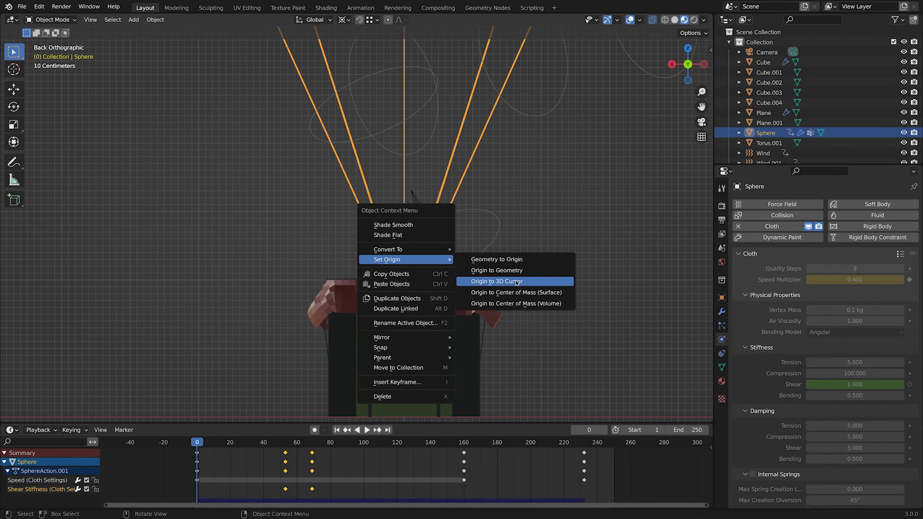
click(496, 280)
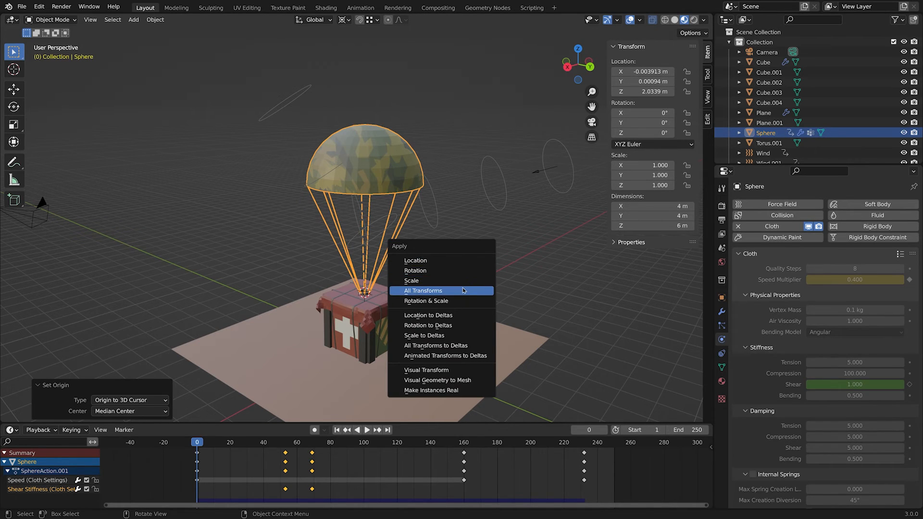
click(423, 290)
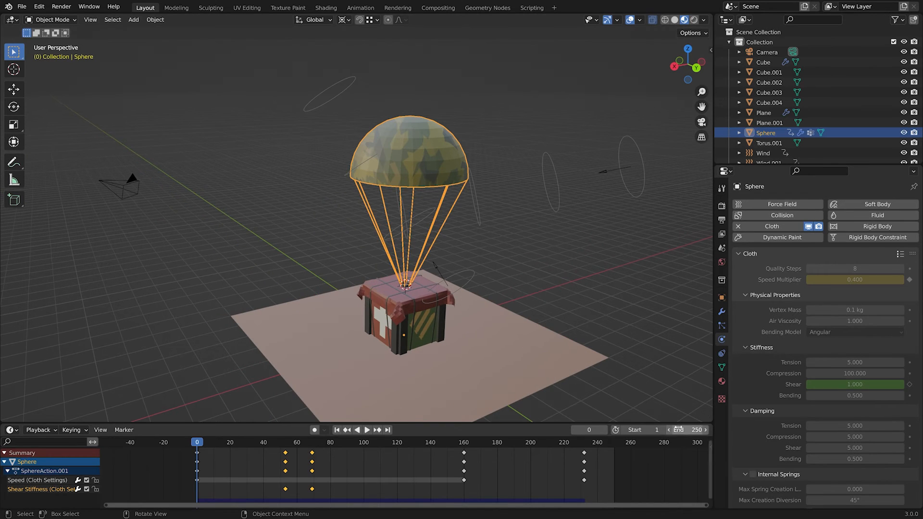
- Set the Timeline Start to 0 and End to 232 and return to frame 0
click(366, 430)
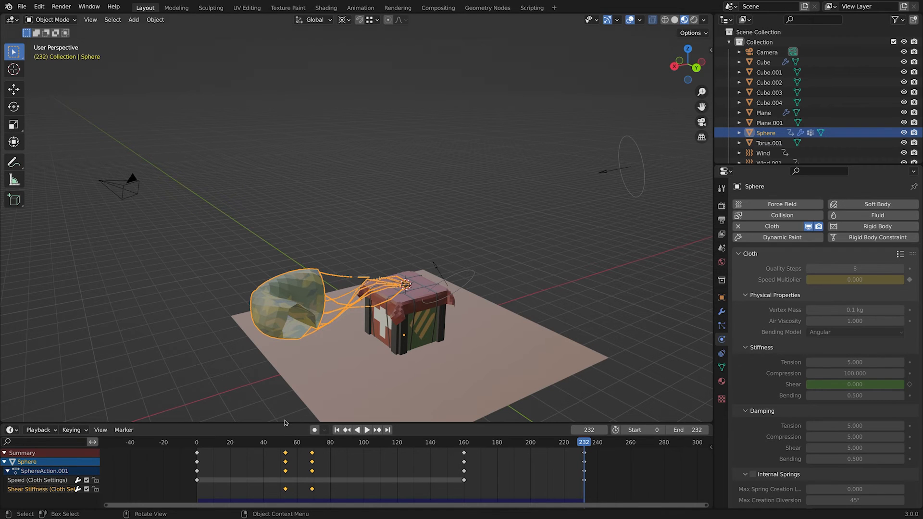
click(196, 443)
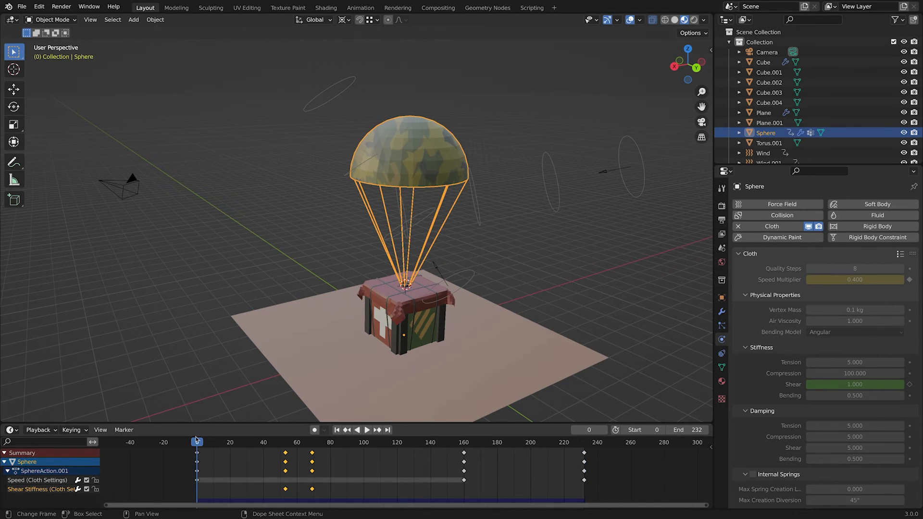
click(39, 7)
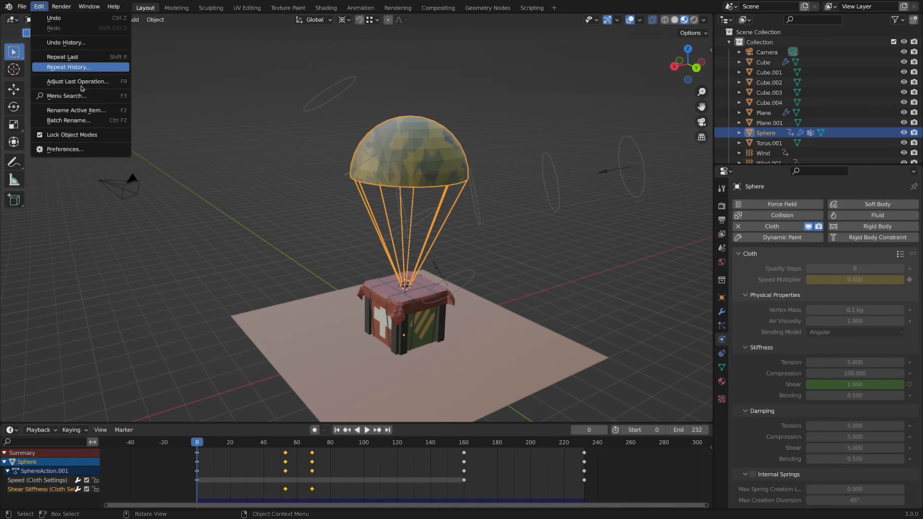
click(64, 149)
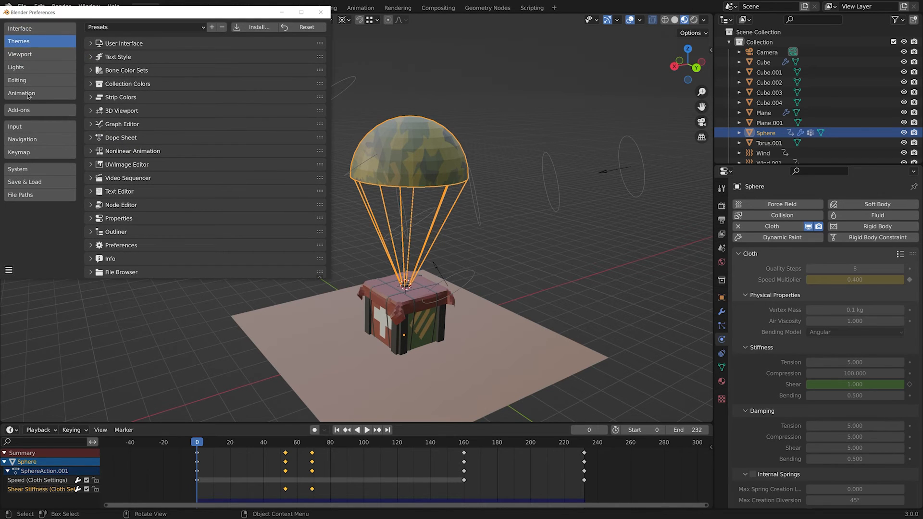
click(20, 110)
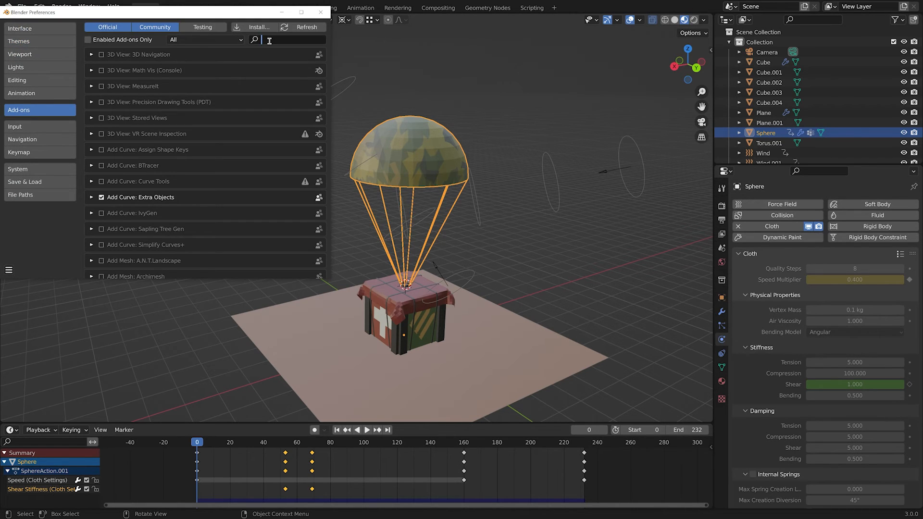
text(mdd)
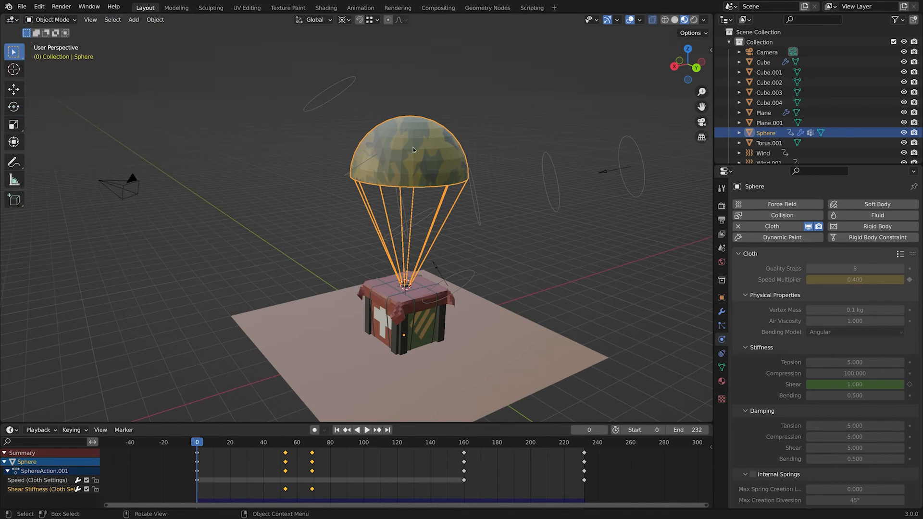
- Export the parachute animation as a Lightwave Point Cache (.mdd) for frames 0–232 to the Desktop
click(22, 6)
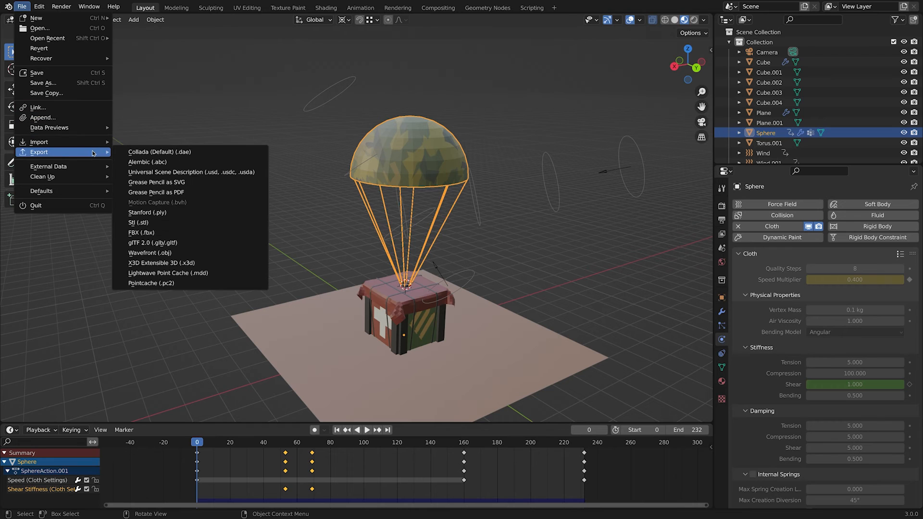
mouse_move(161, 262)
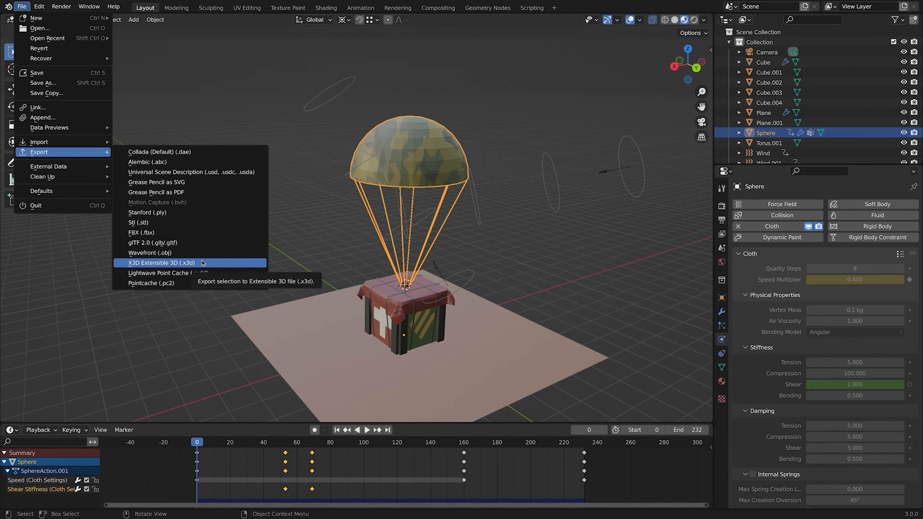
click(163, 272)
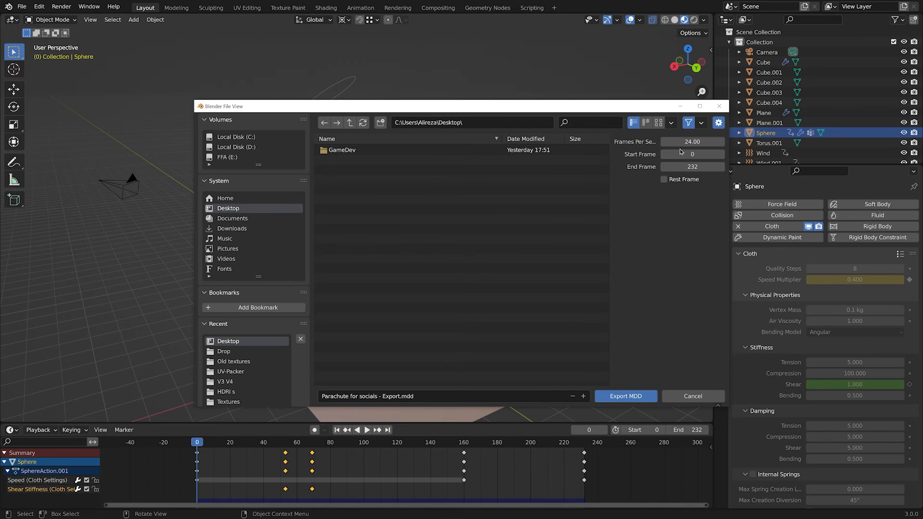
mouse_move(278, 272)
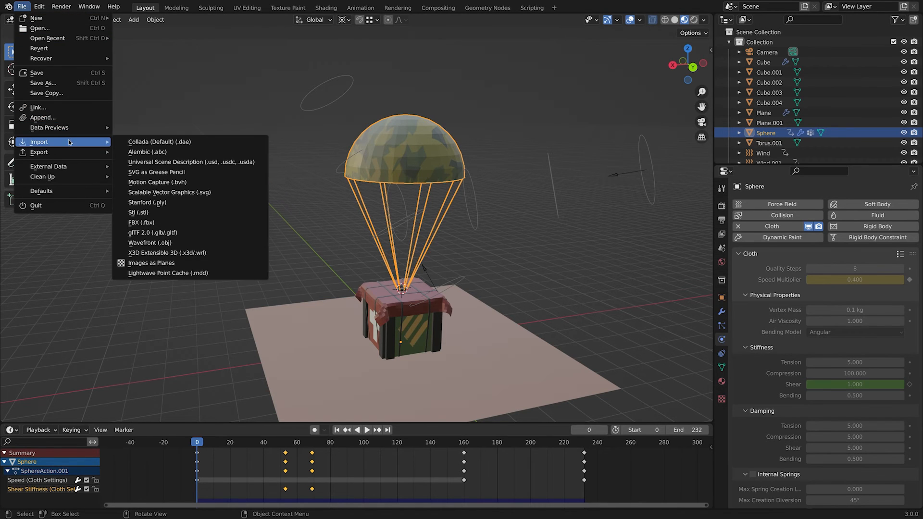
mouse_move(167, 272)
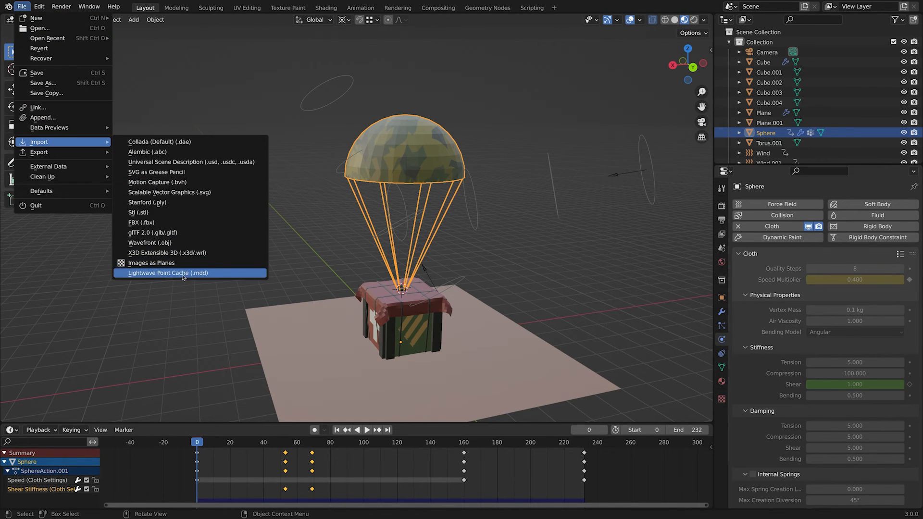
- Import the .mdd file from the Desktop onto the parachute as shape keys through frame_0232
click(167, 272)
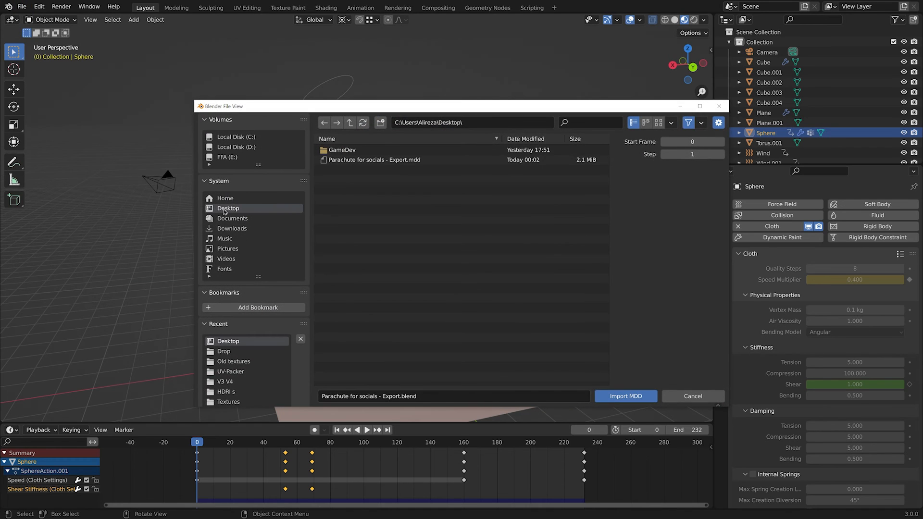
click(374, 160)
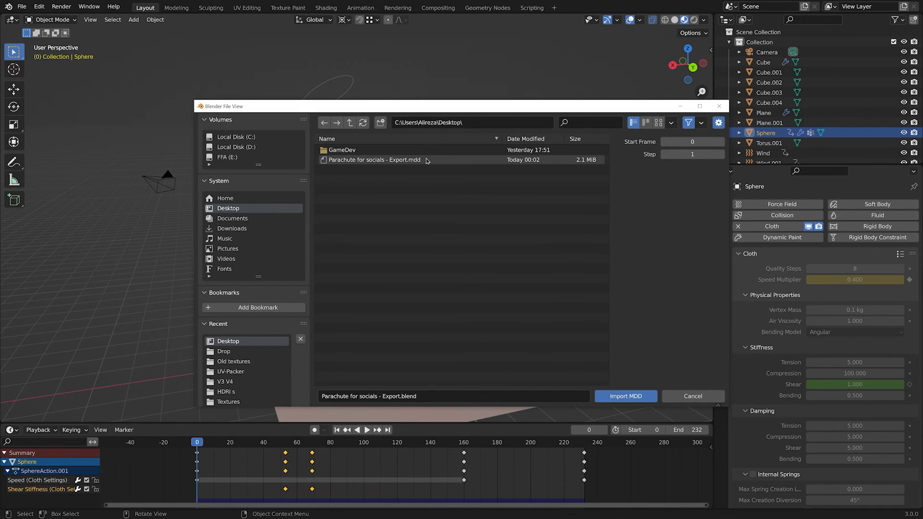
click(374, 160)
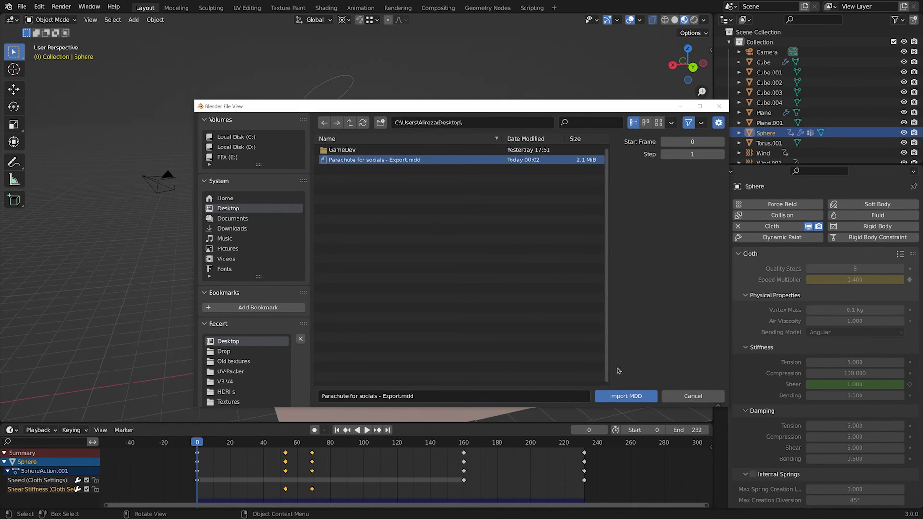
click(625, 396)
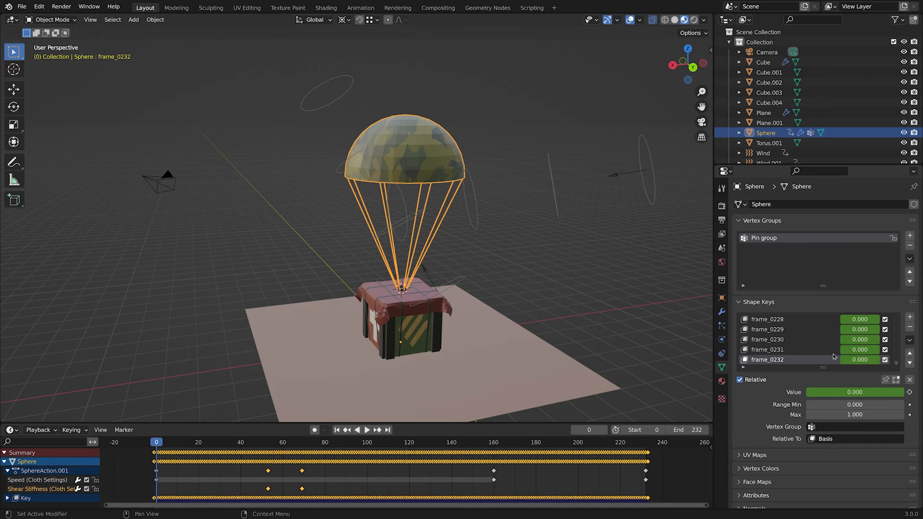
- Delete the Cloth Settings keyframe channels, leaving only the shape-key track
scroll(up, 3)
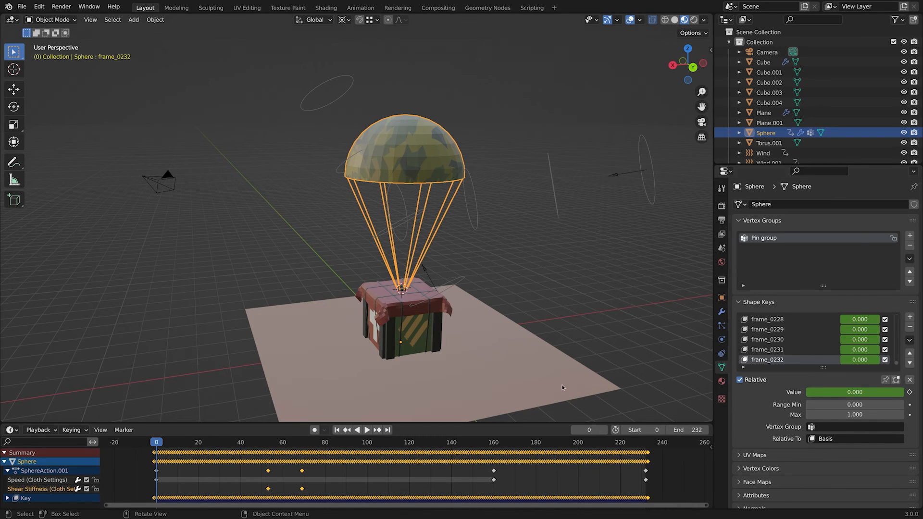
click(361, 430)
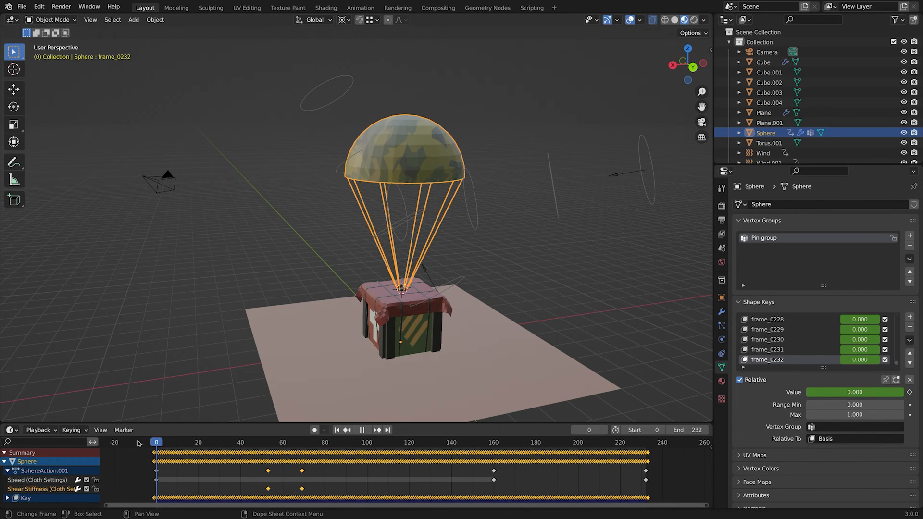
click(231, 443)
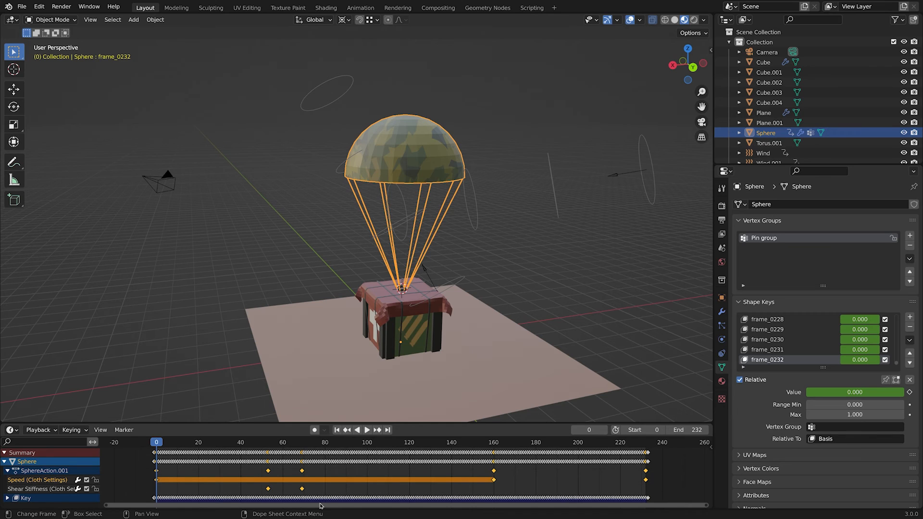
click(5, 470)
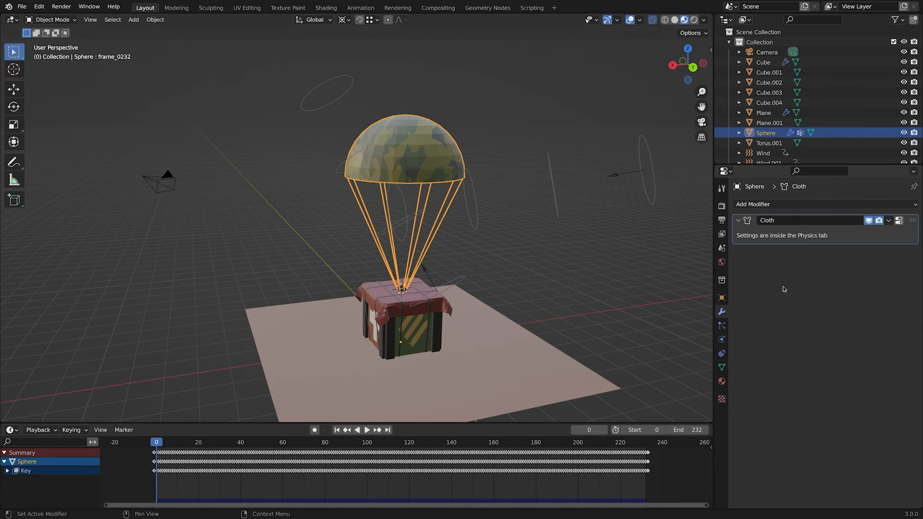
- Remove the Cloth modifier and play frames 0 to 232 to confirm the shape-key drop still works
click(721, 339)
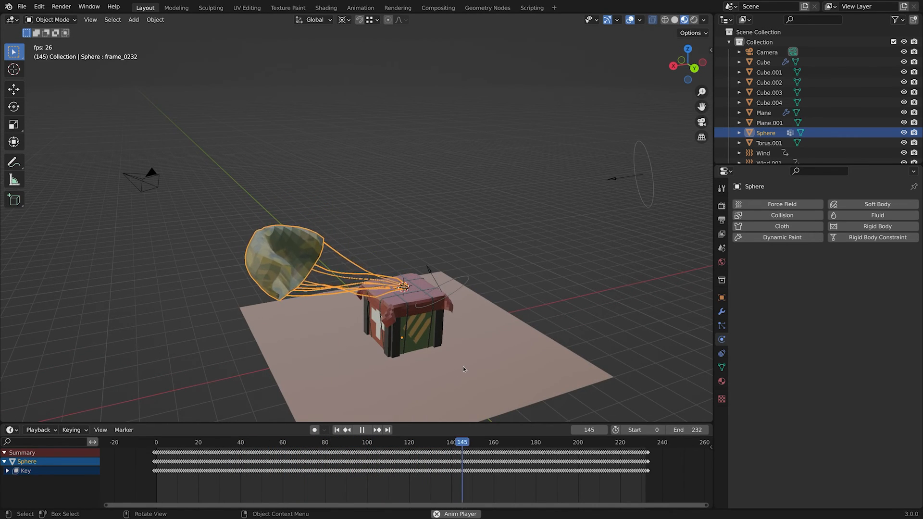
click(156, 443)
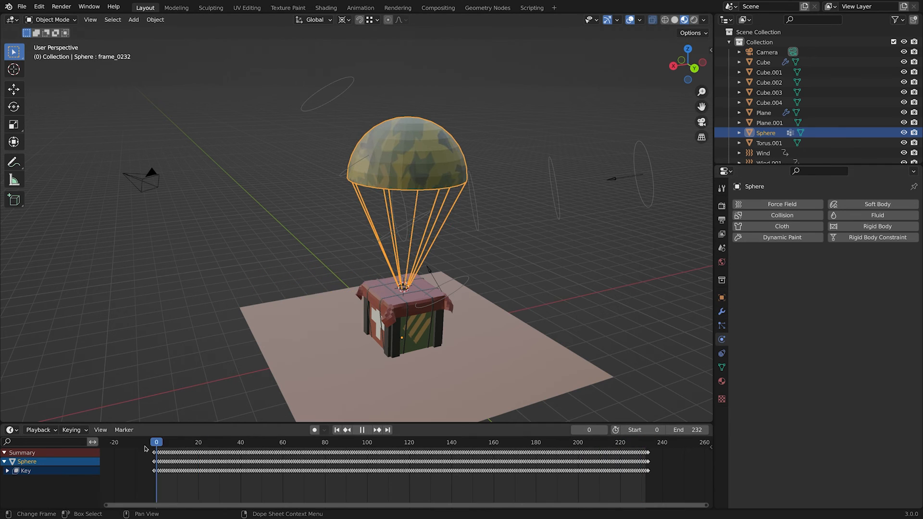
click(362, 430)
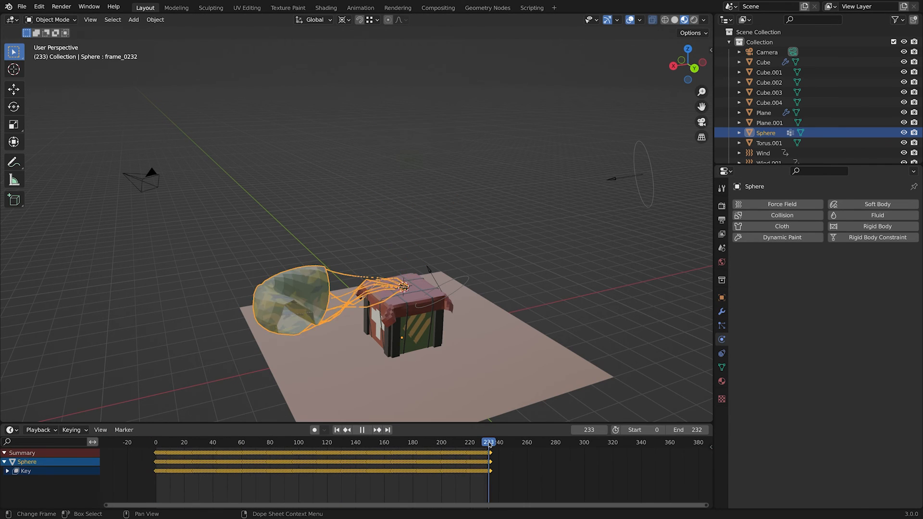
click(336, 430)
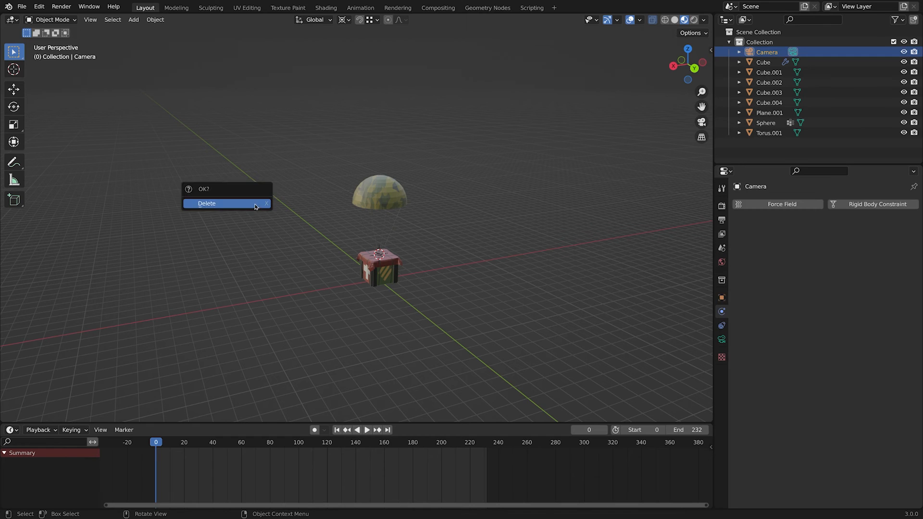
- Delete the camera, wind and plane, join the crate parts as Drop and rename the canopy Parachute
click(207, 203)
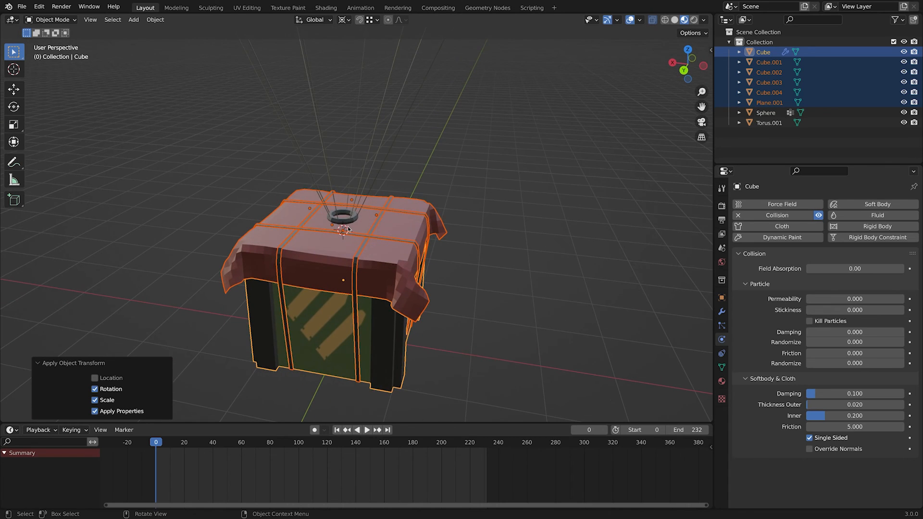
click(769, 122)
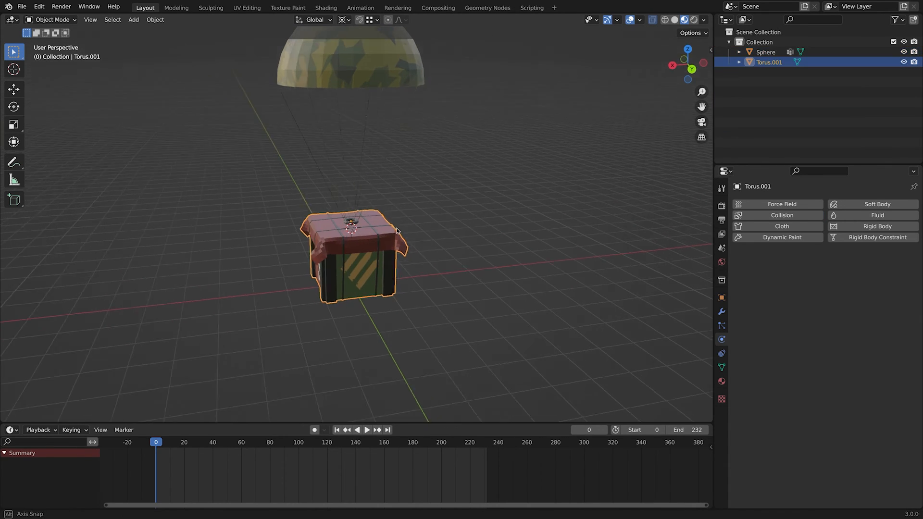
double_click(769, 62)
text(Parachute)
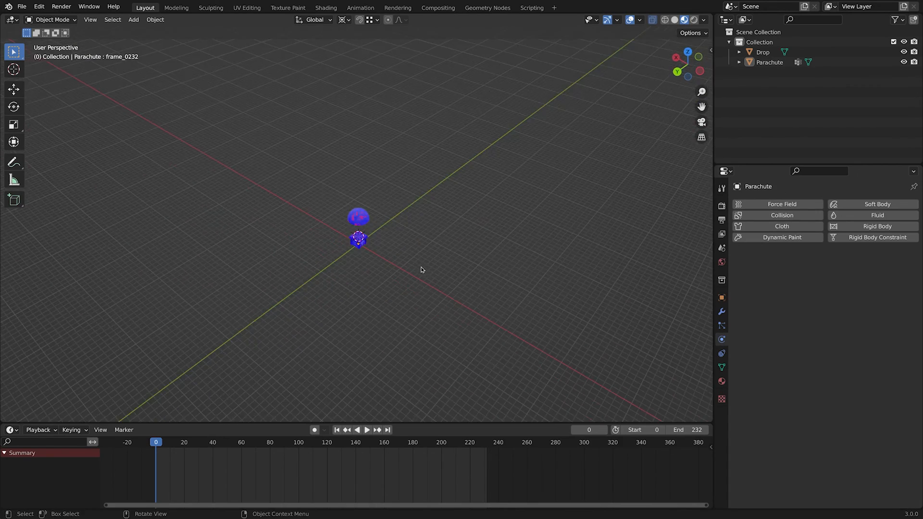
mouse_move(346, 208)
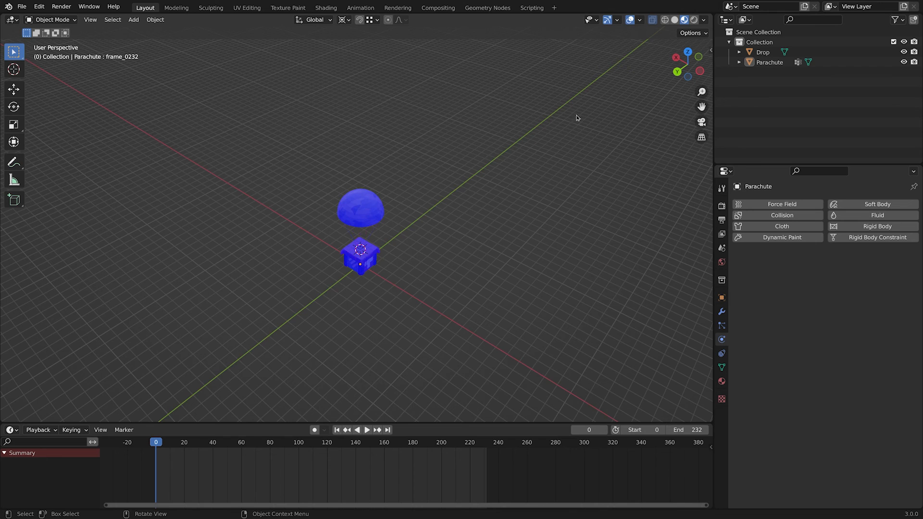
click(639, 19)
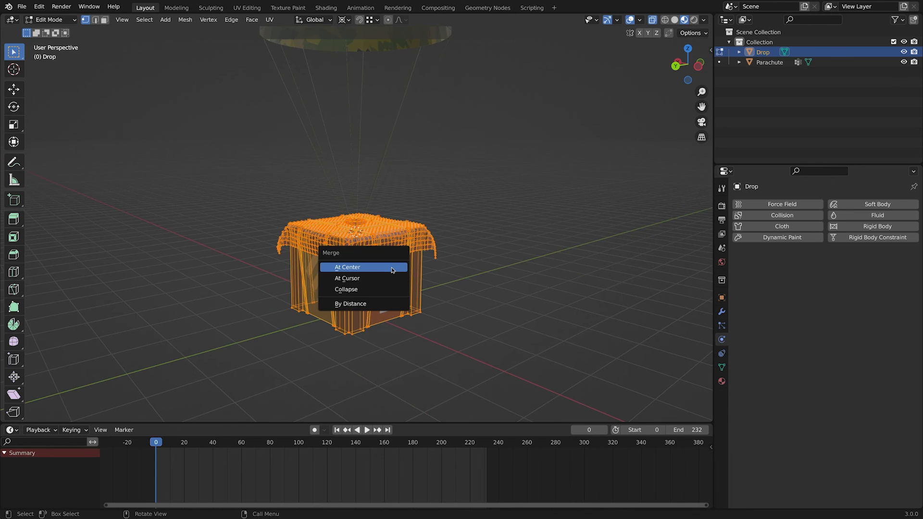
- Merge Drop's overlapping vertices by distance and return to Object Mode
click(350, 303)
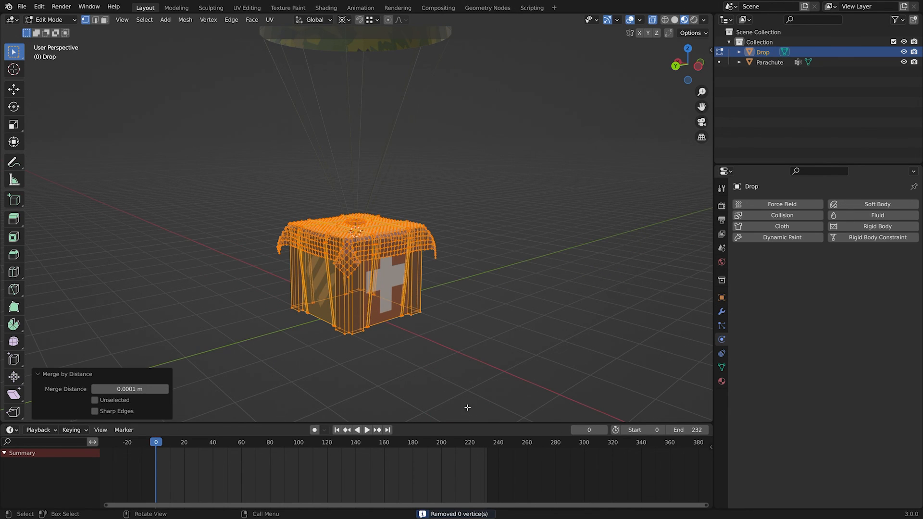
mouse_move(503, 491)
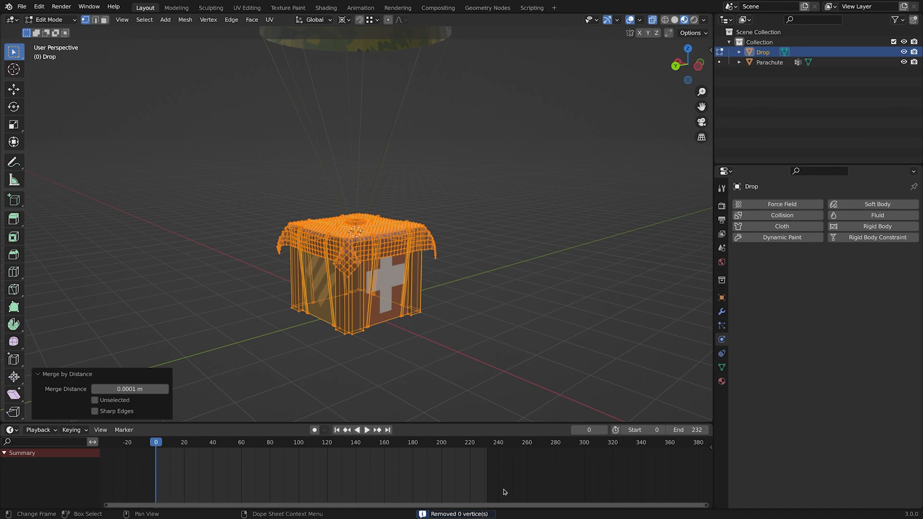
key(Tab)
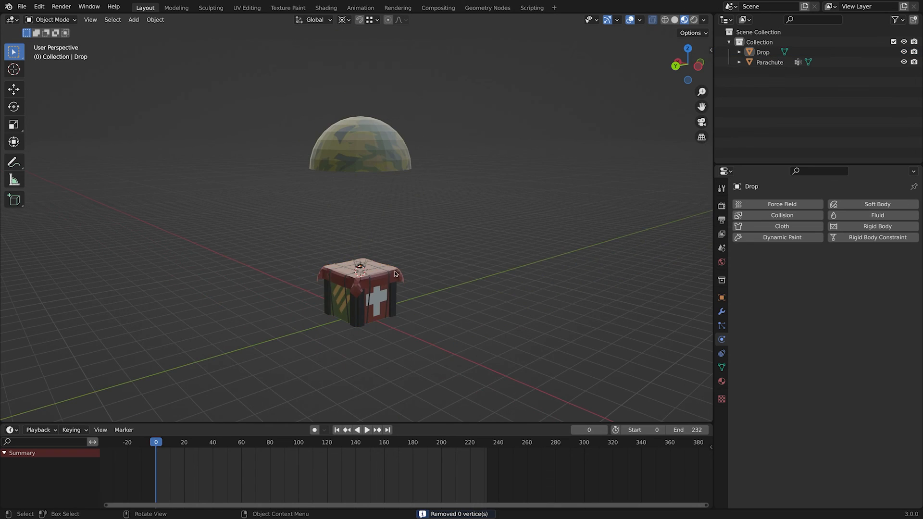
- Export Drop and Parachute as 'Drop and parachute.fbx' to the Desktop, meshes only with All Actions off
click(22, 7)
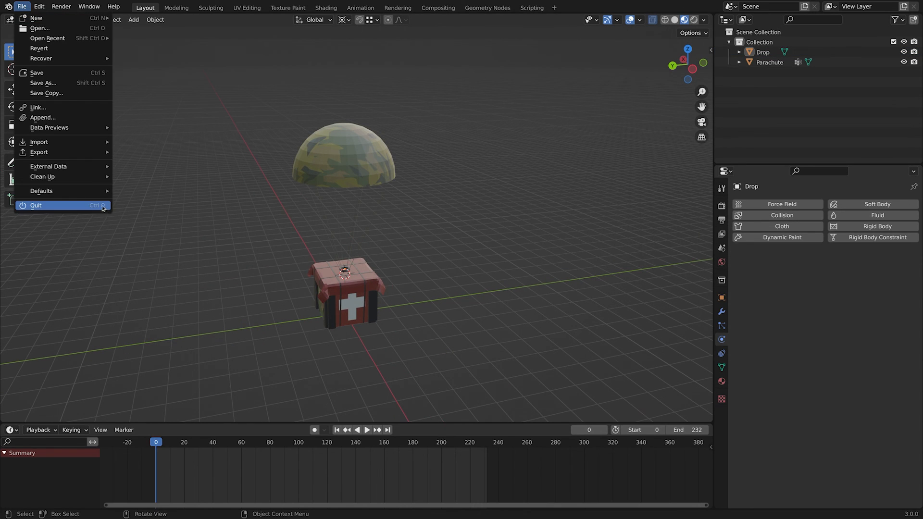
click(39, 152)
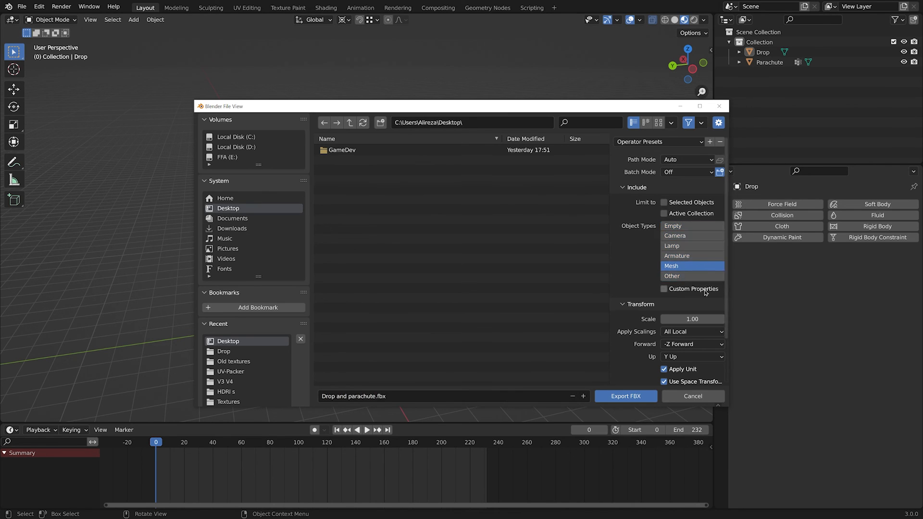
scroll(down, 3)
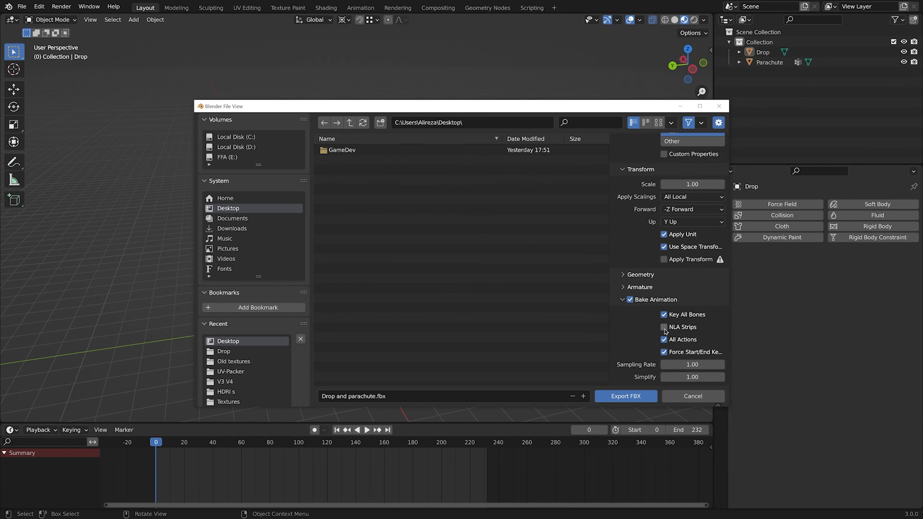
click(664, 340)
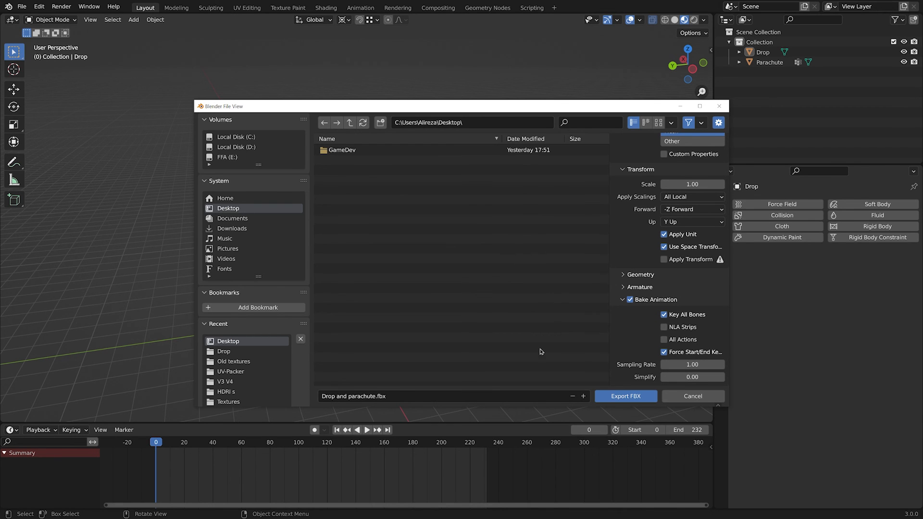
click(625, 396)
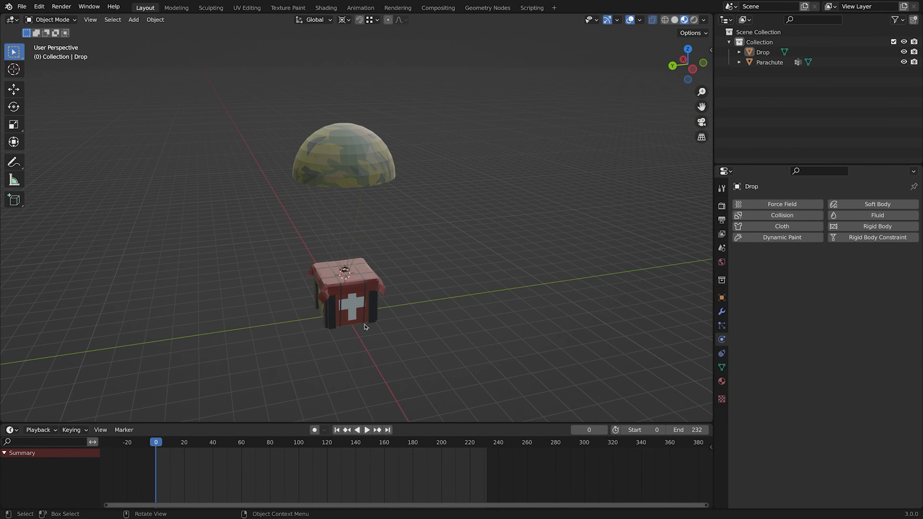